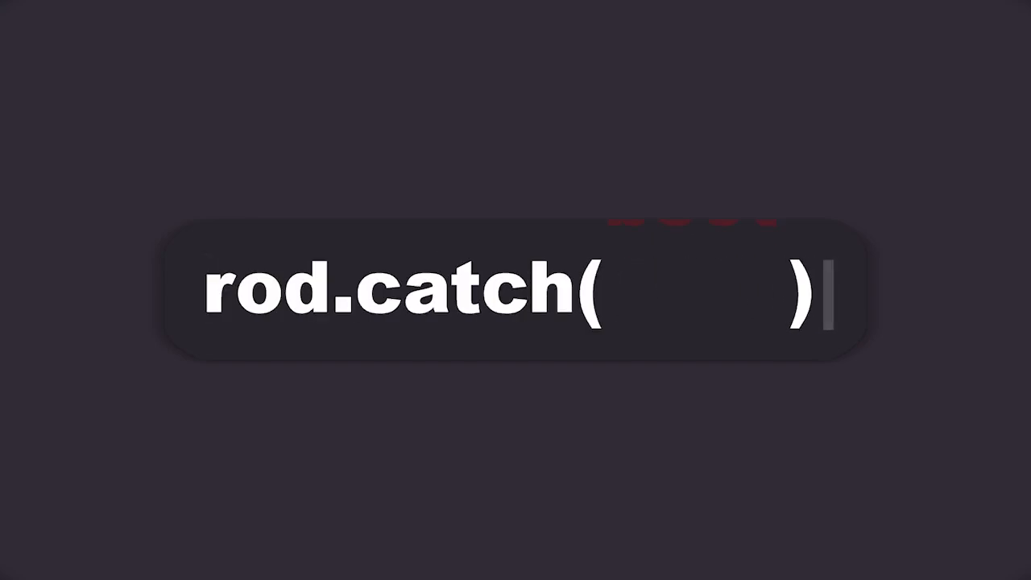
# Add 'import aiohttp' below the imports in main.py and run pip install aiohttp
pyautogui.write('boot')
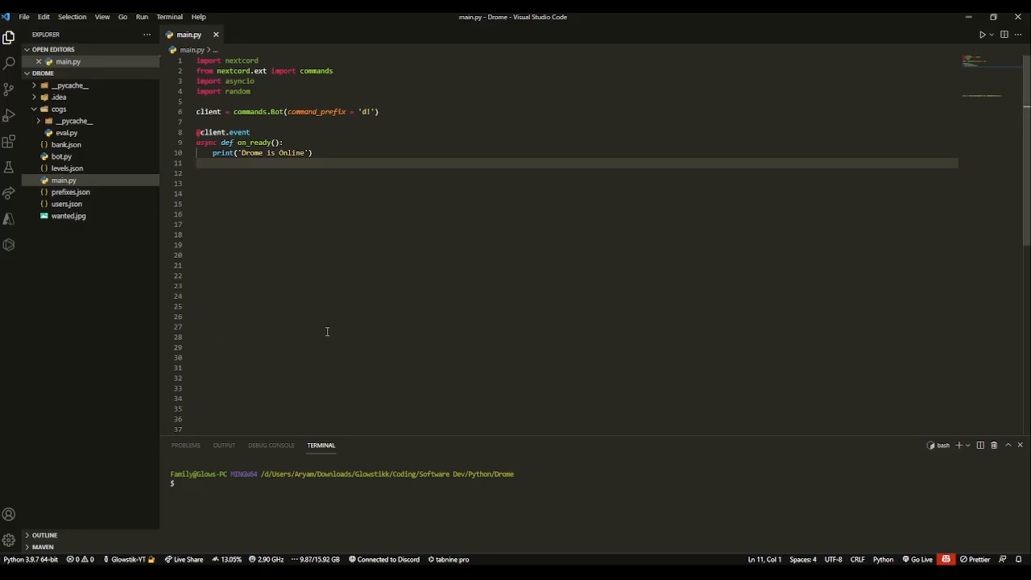
pyautogui.click(357, 254)
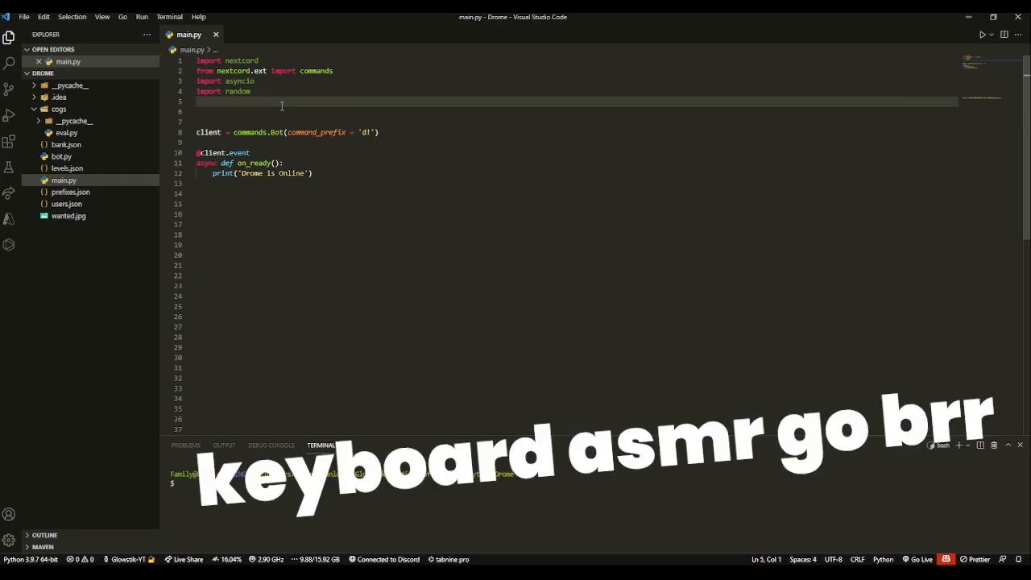
pyautogui.write('import aioht')
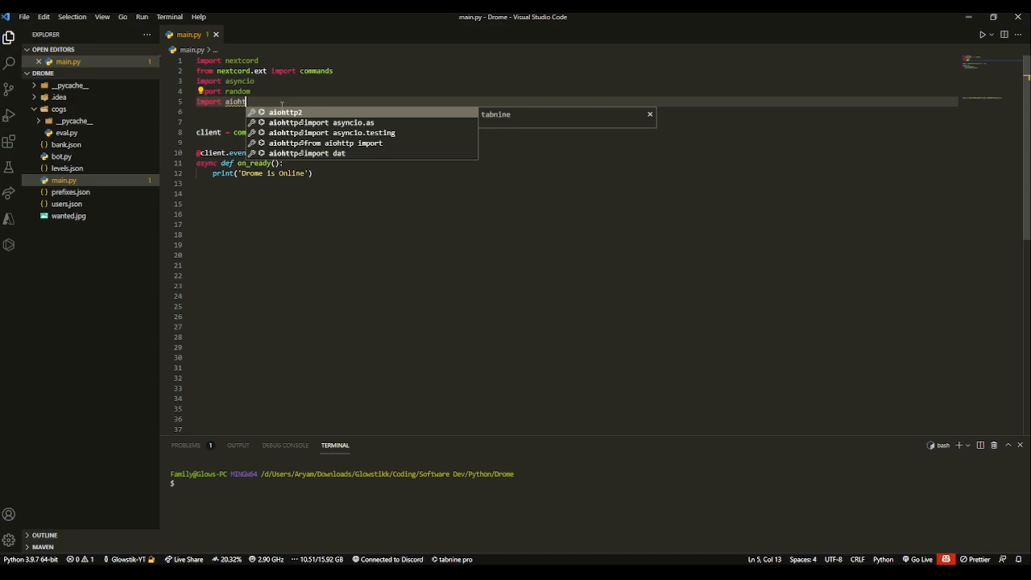
pyautogui.write('p')
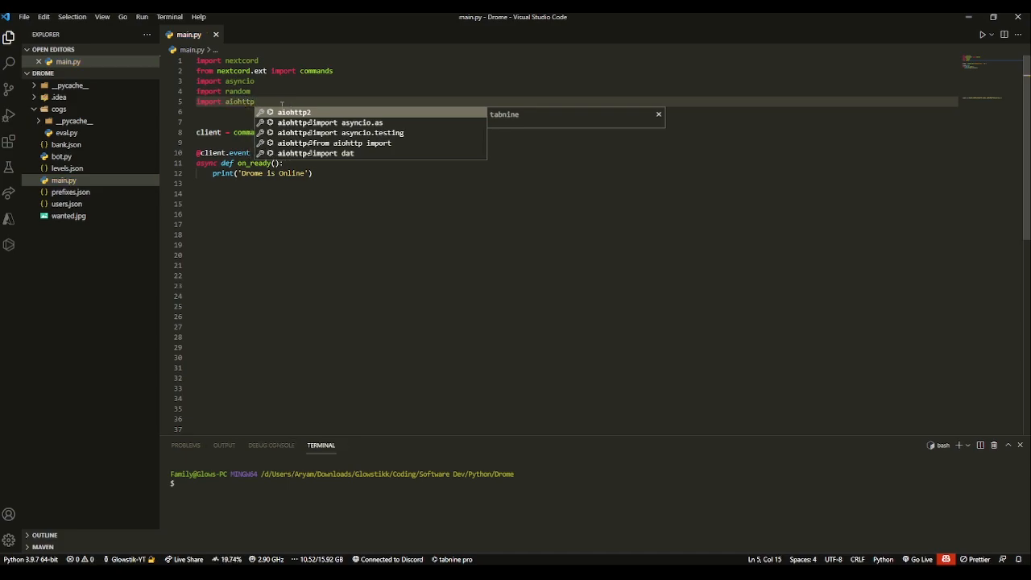
pyautogui.press('Escape')
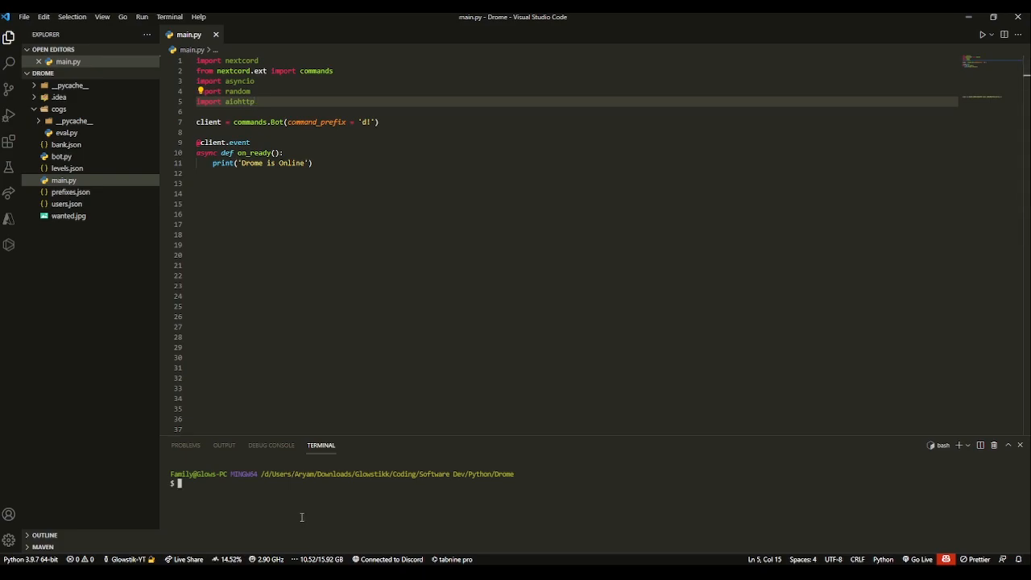
pyautogui.write('pip inst')
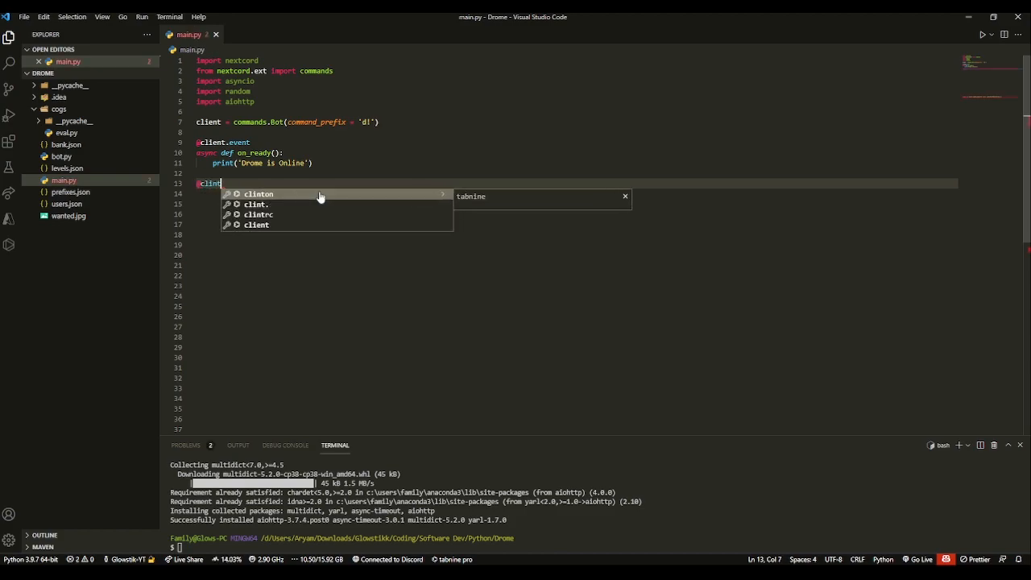
pyautogui.write('.command()')
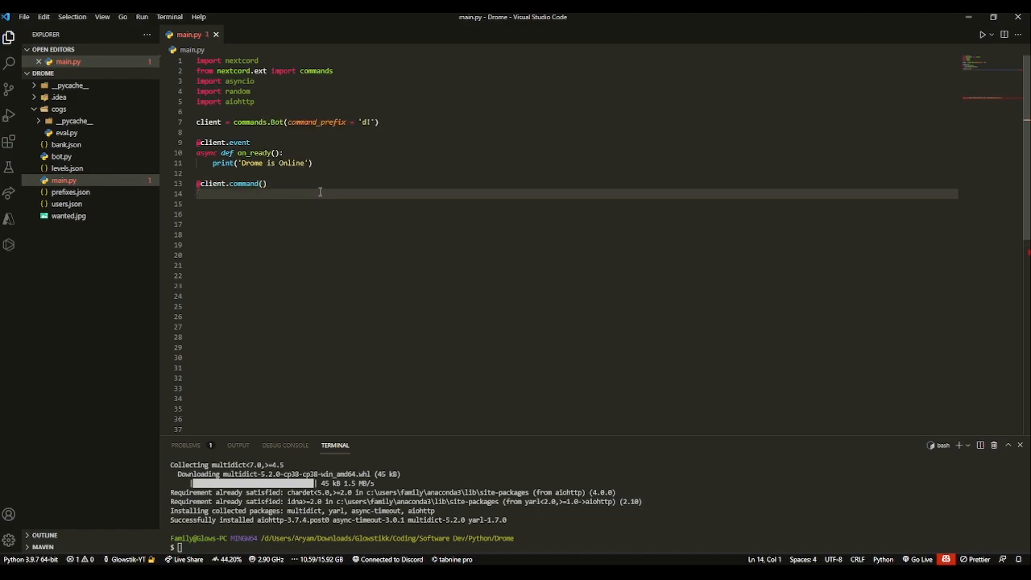
pyautogui.write('async def')
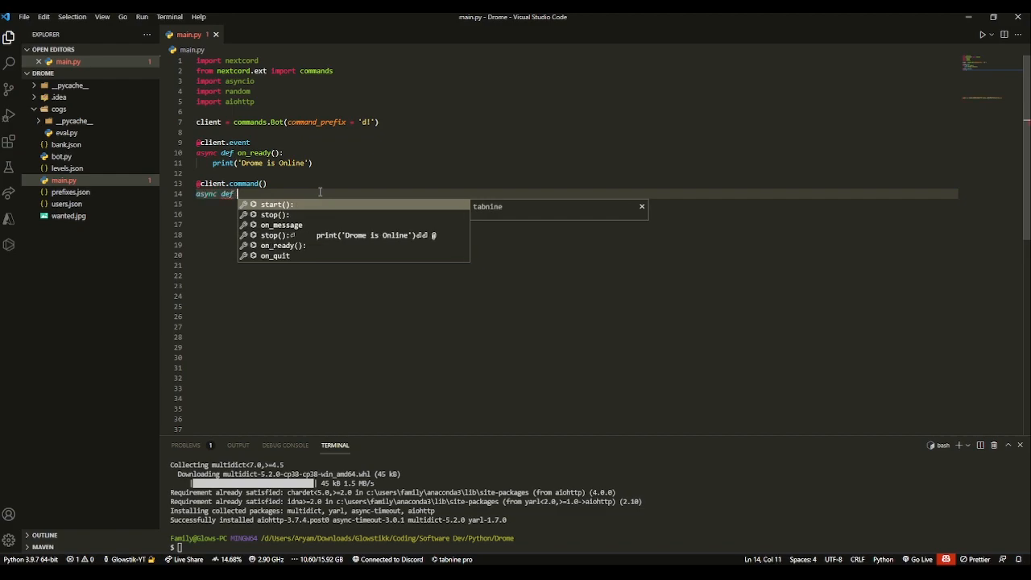
pyautogui.write('eadd')
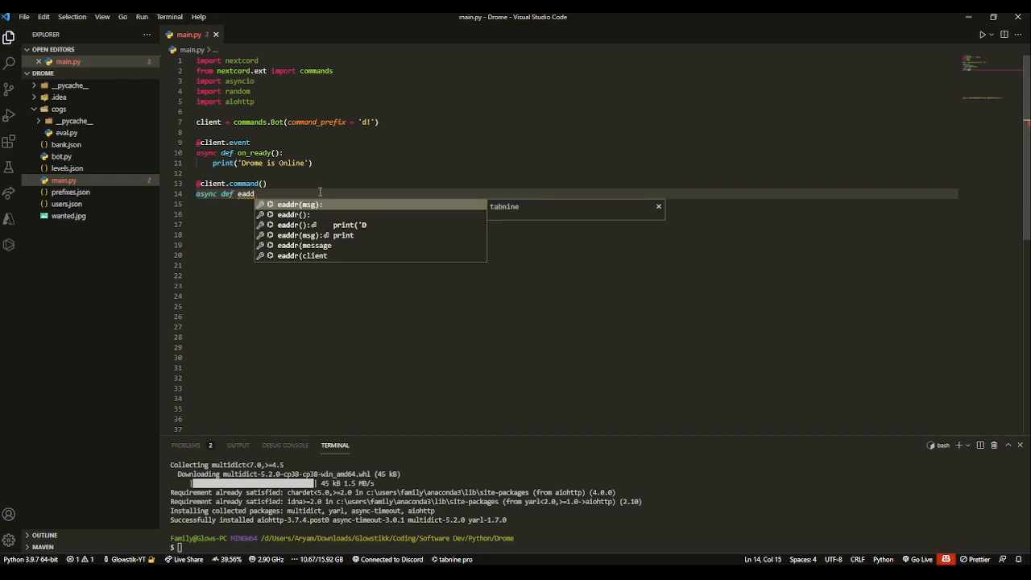
pyautogui.write('(ctx')
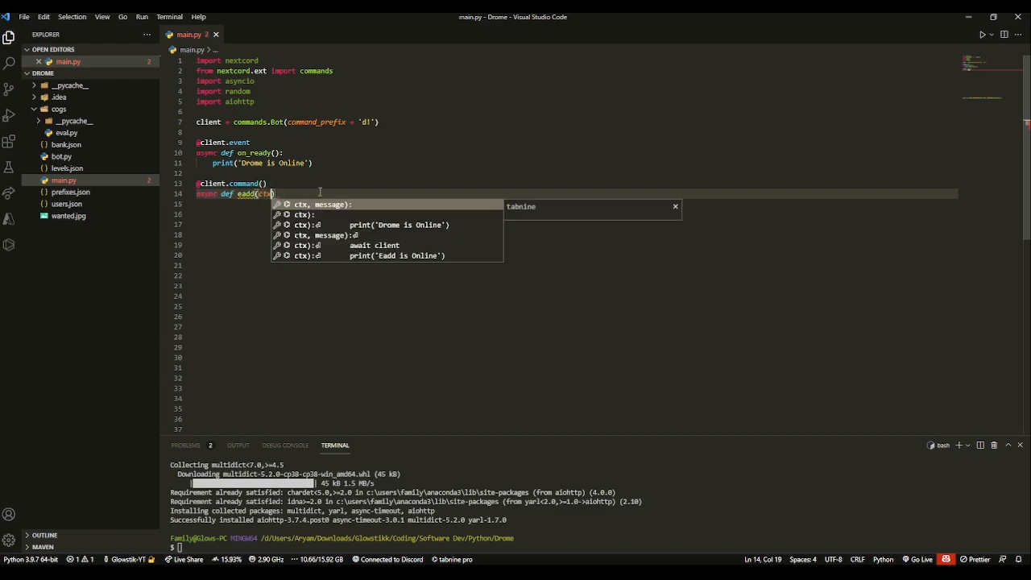
pyautogui.write(',')
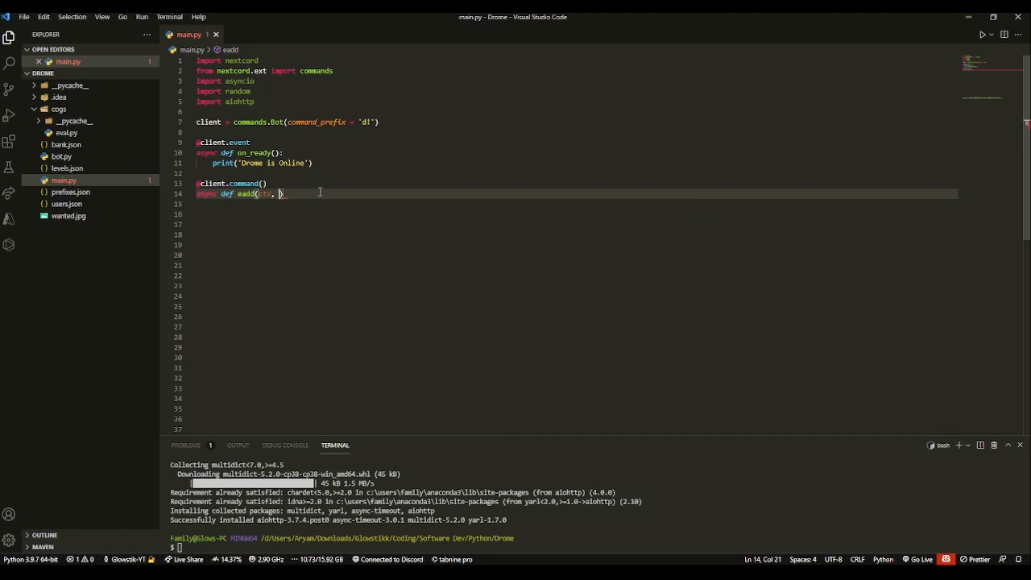
pyautogui.write('url')
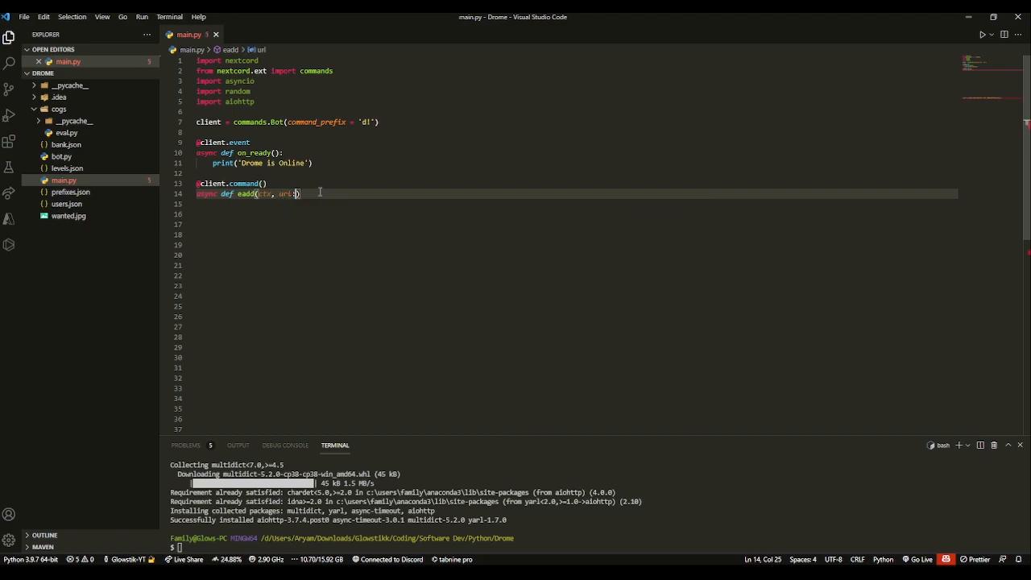
pyautogui.write(':str, *, name')
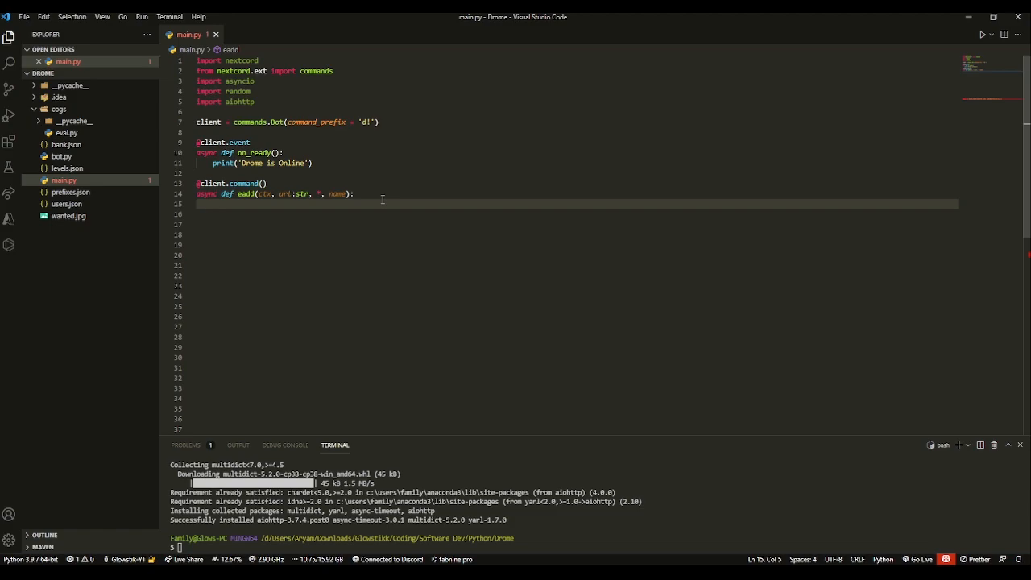
# Set guild = ctx.guild and open async with aiohttp.ClientSession() as ses
pyautogui.write('guild = ctx')
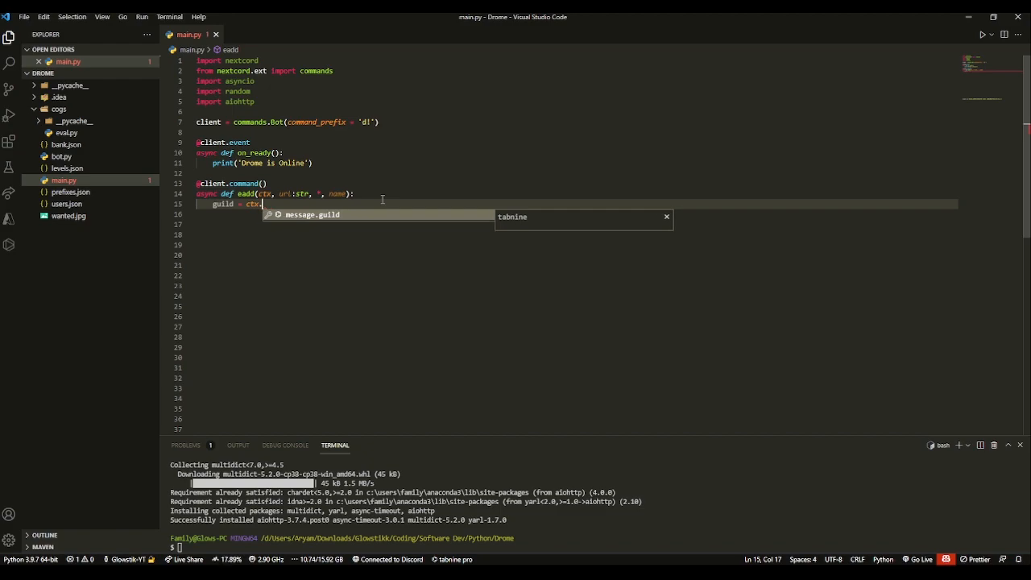
pyautogui.write('.guild')
pyautogui.click(576, 214)
pyautogui.write('r')
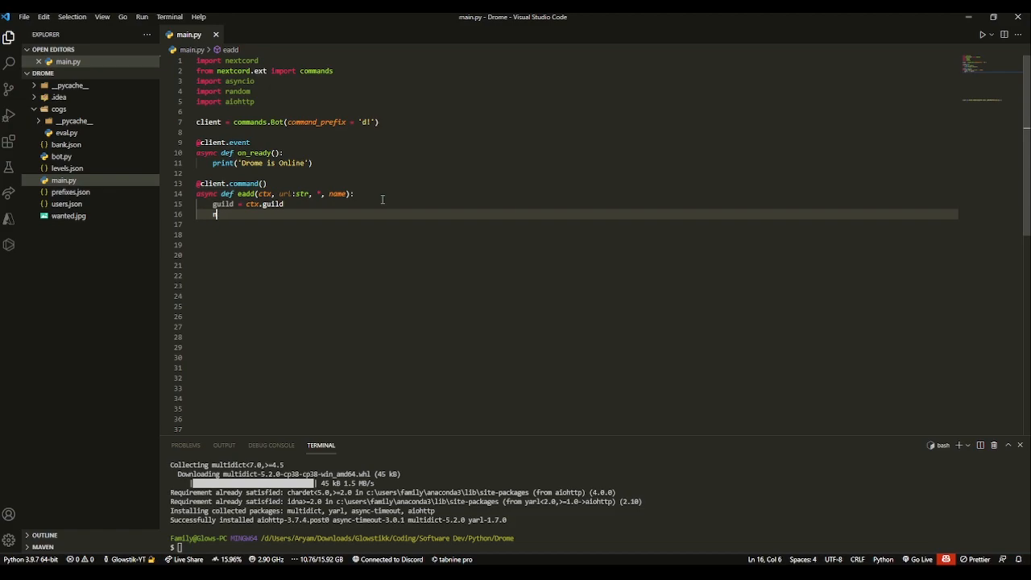
pyautogui.press('Backspace')
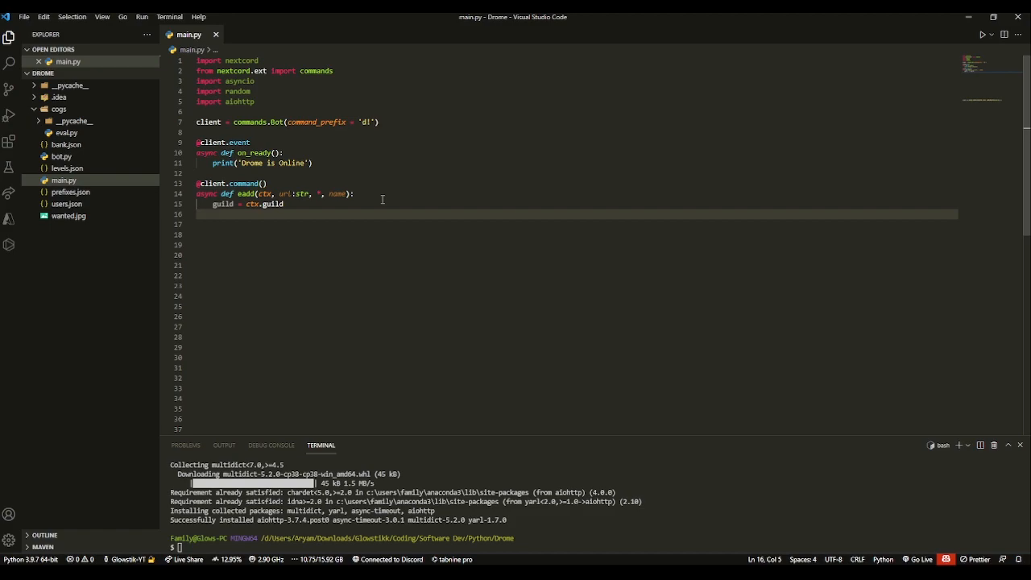
pyautogui.write('async')
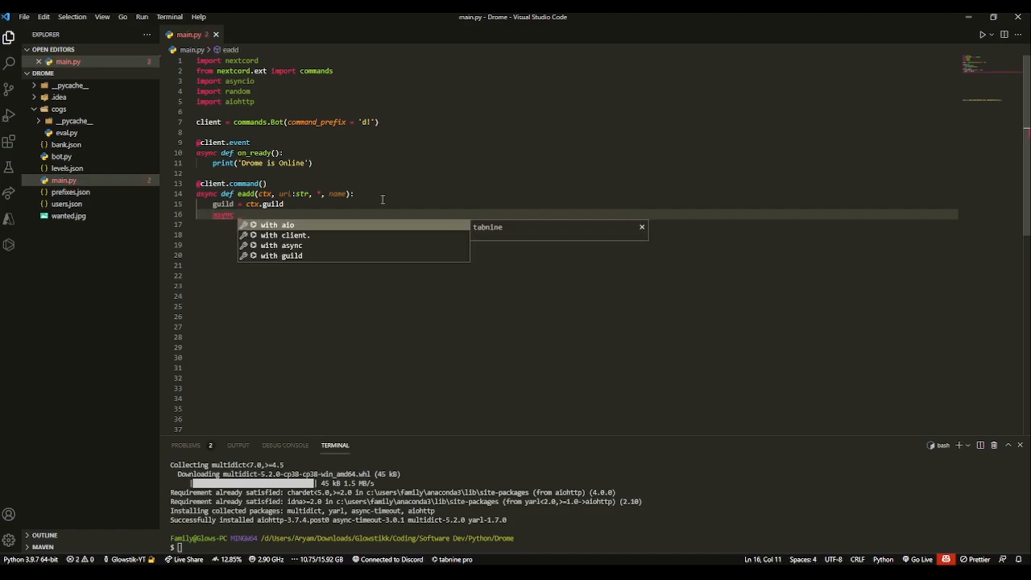
pyautogui.write('with')
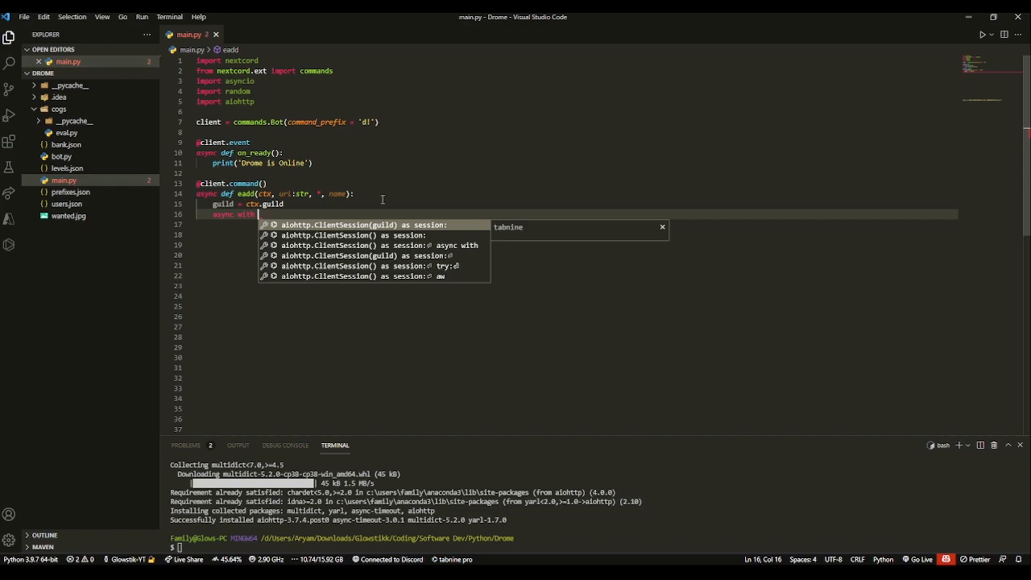
pyautogui.write('aiohttp.ClientSession() as ses:')
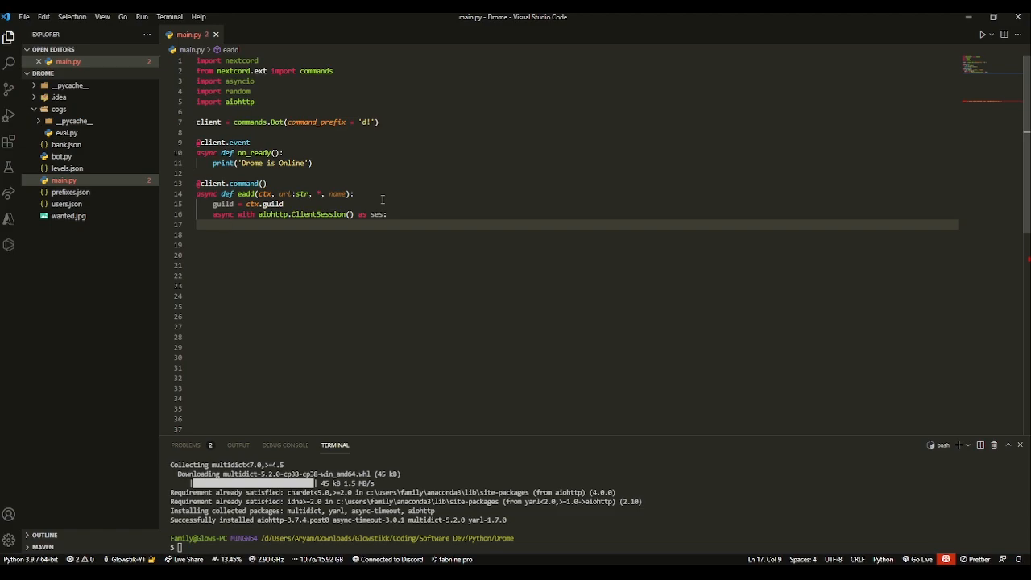
# Fetch the url with async with ses.get(url) as r and begin a try block
pyautogui.write('async wi')
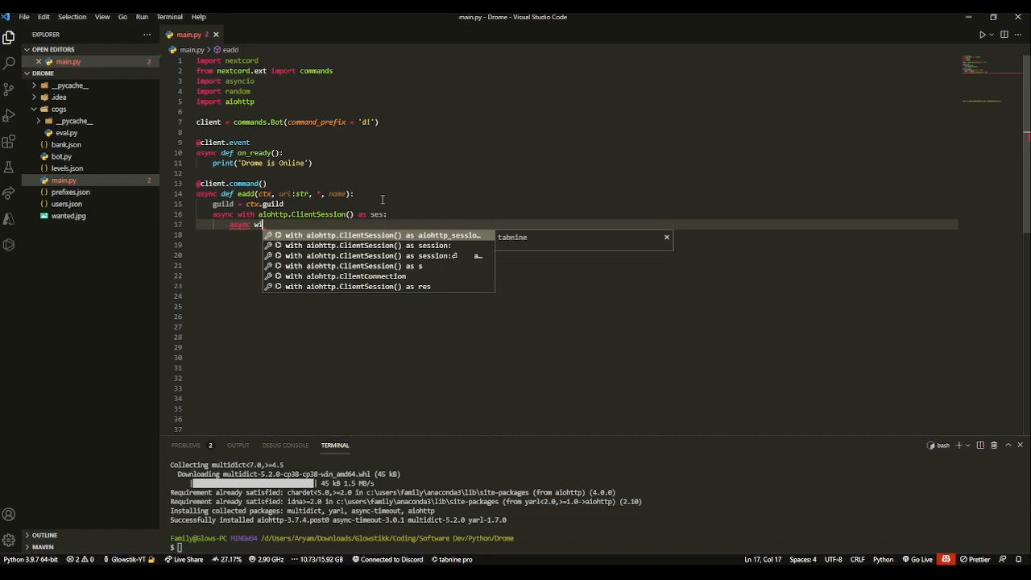
pyautogui.write('ses.get')
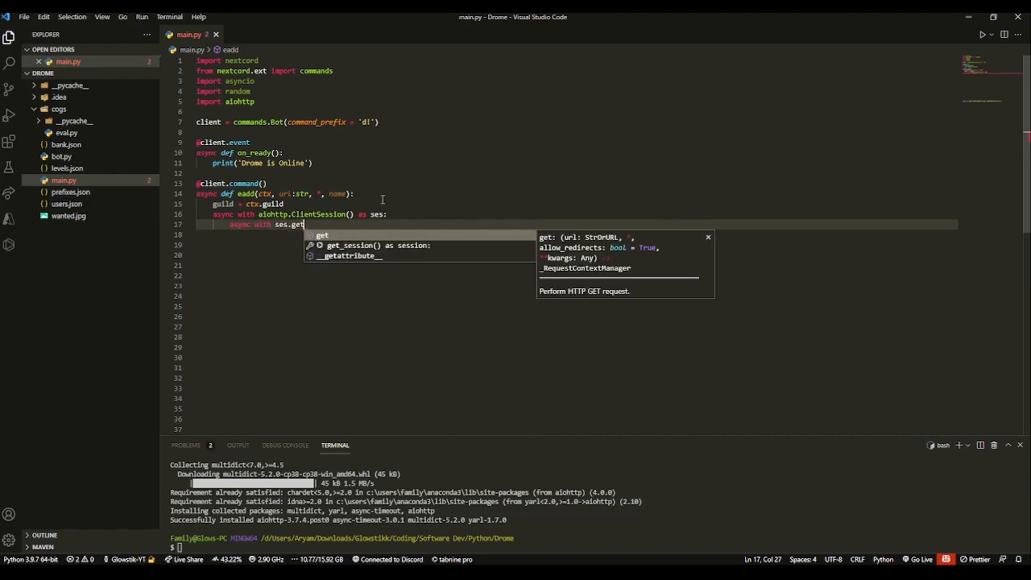
pyautogui.write('(url) as r:')
pyautogui.click(577, 235)
pyautogui.write('try:')
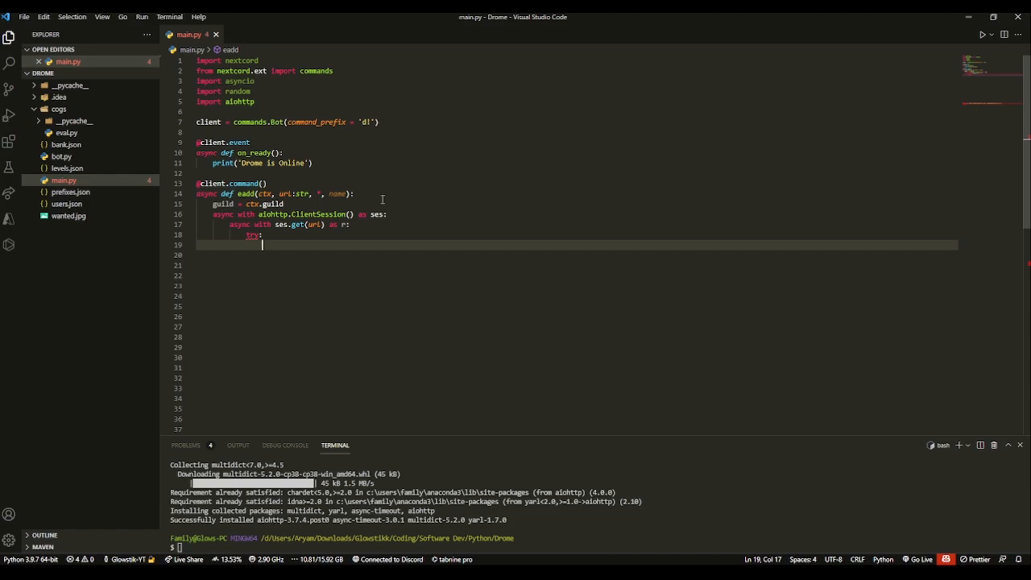
# Assign imgOrGif = BytesIO(await r.read()) inside the try block on line 19
pyautogui.write('imgOrd')
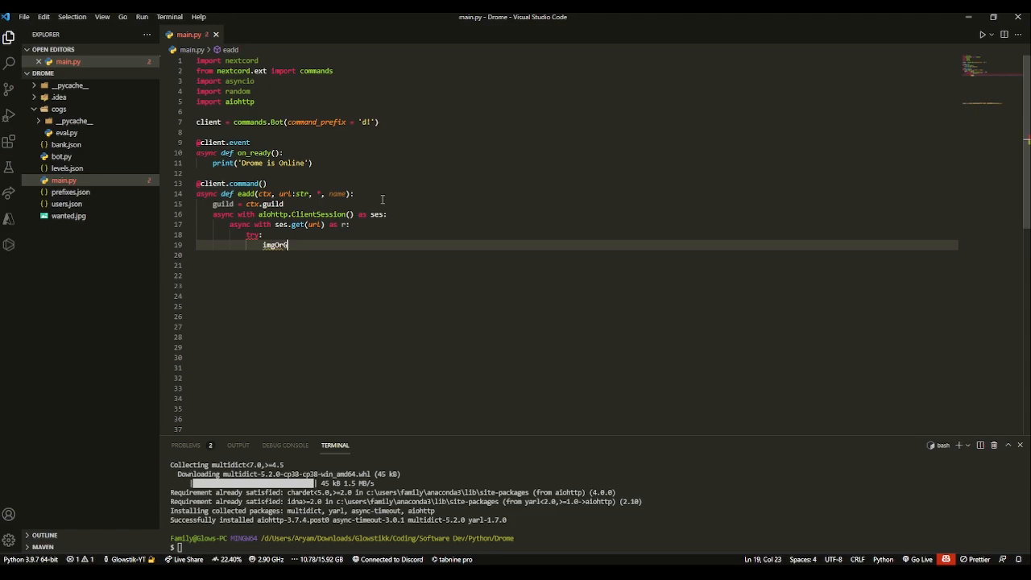
pyautogui.write('Gif = BytesIO(')
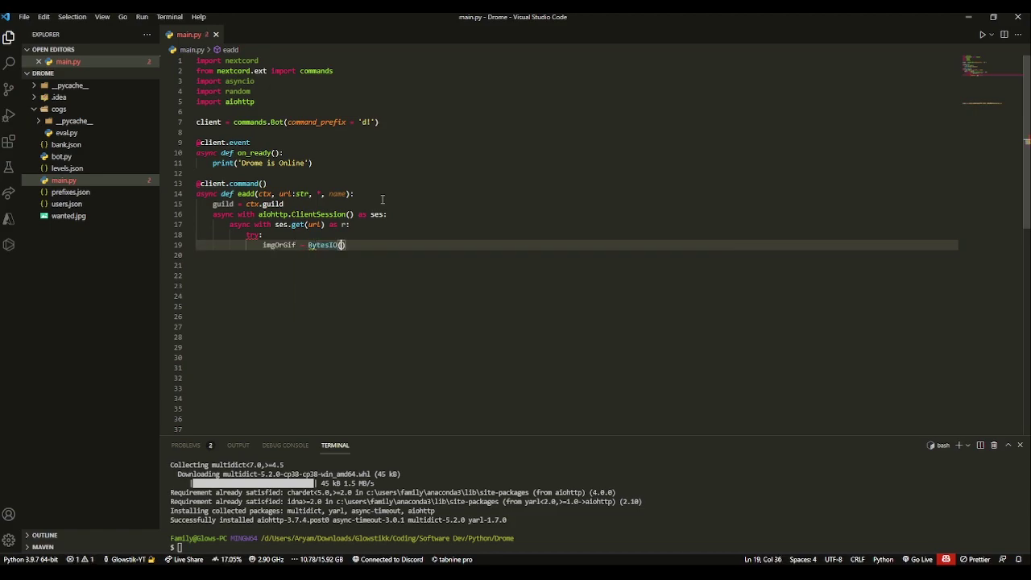
pyautogui.write('aw')
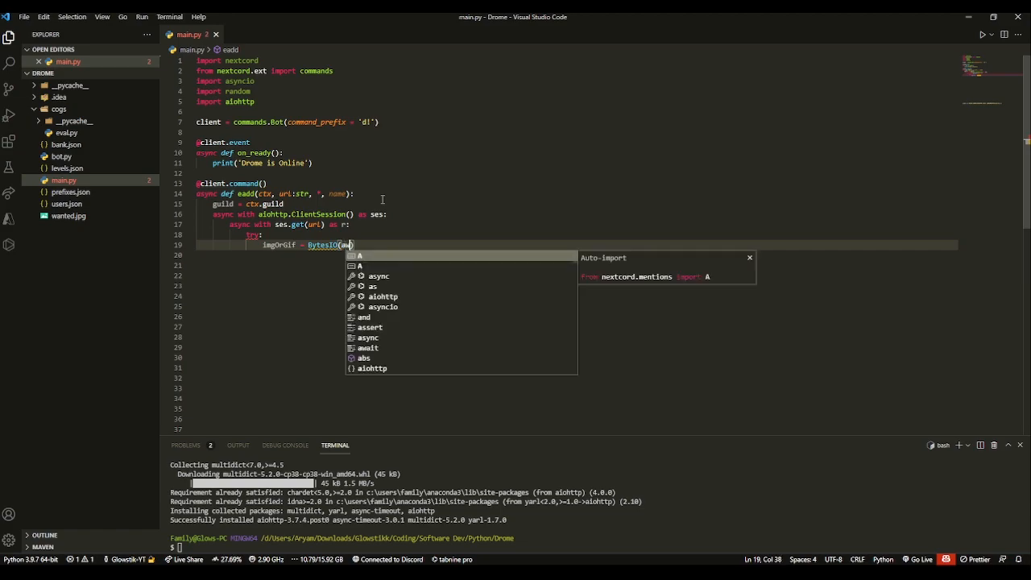
pyautogui.write('wait r.read(')
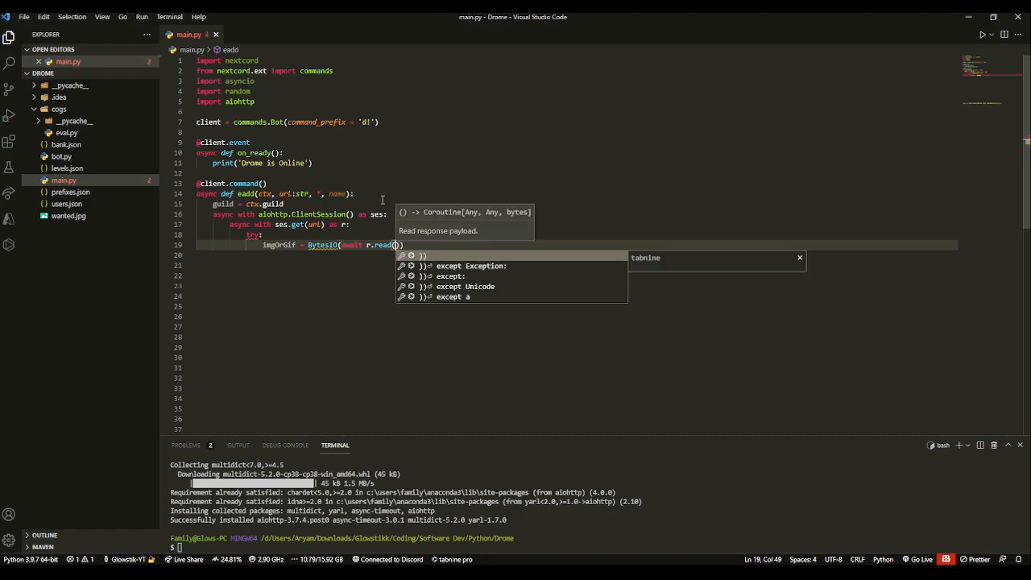
pyautogui.press('Escape')
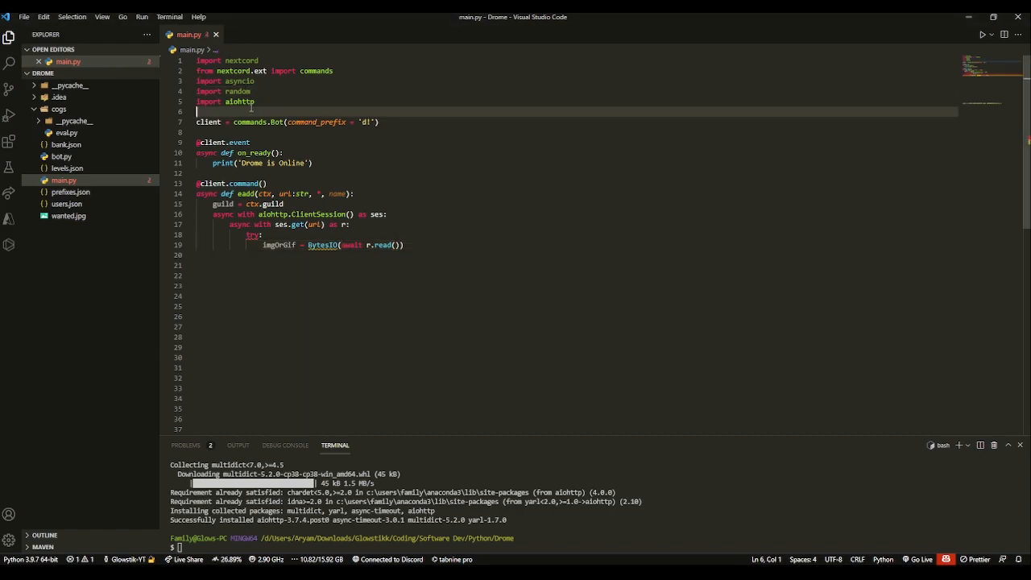
pyautogui.write('from io import BytesIO')
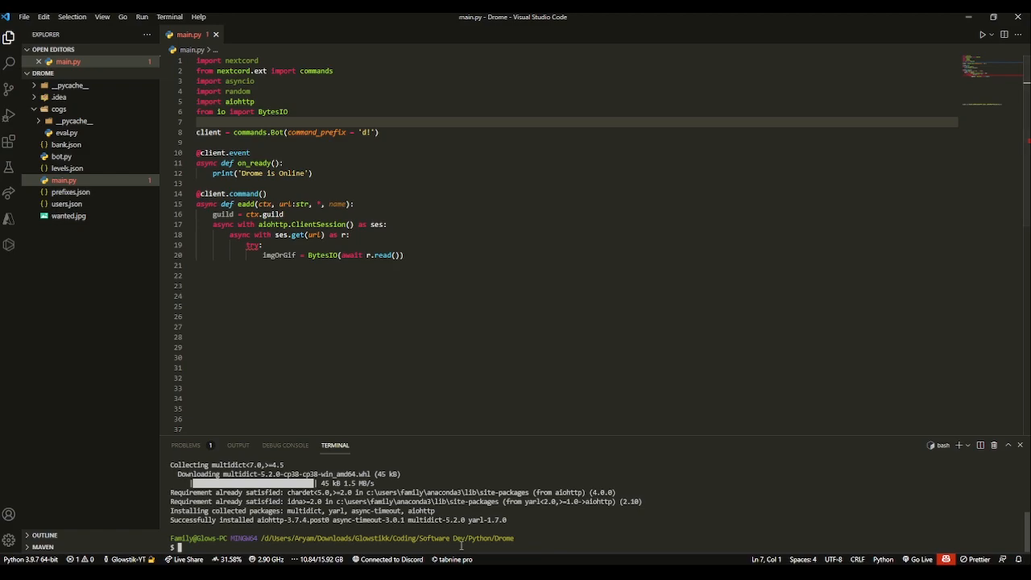
pyautogui.write('pip install pillow')
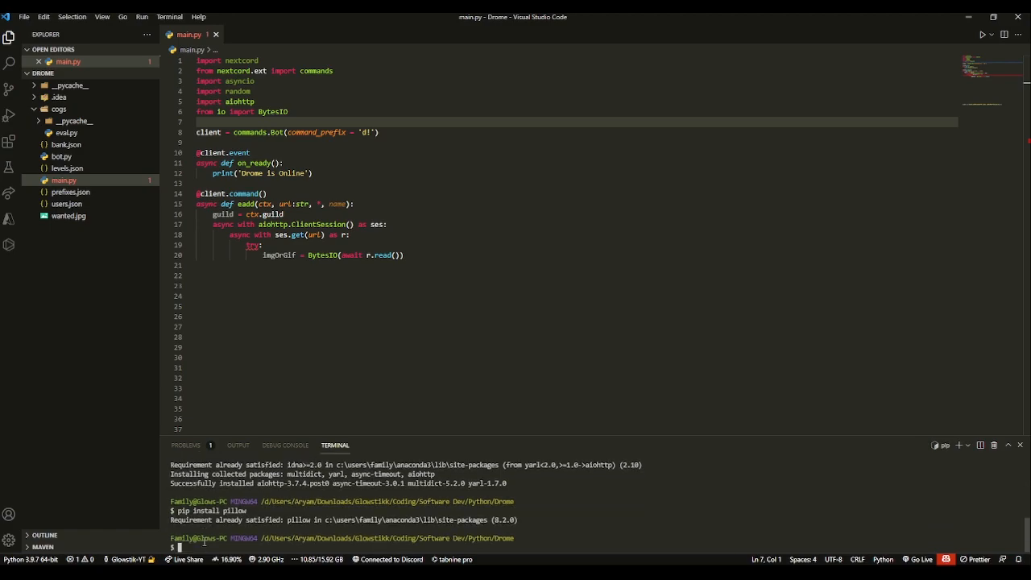
pyautogui.click(261, 245)
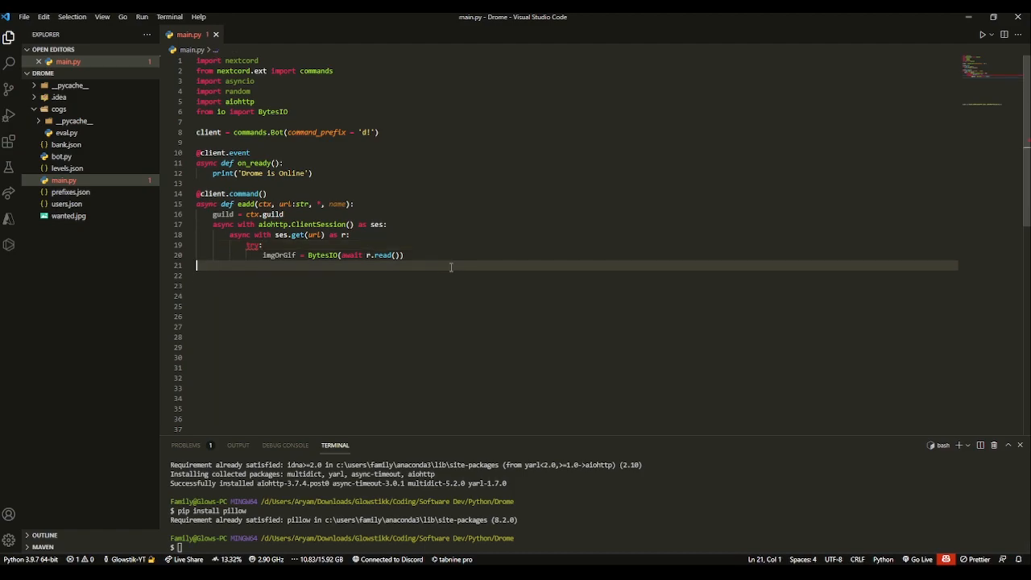
pyautogui.click(405, 255)
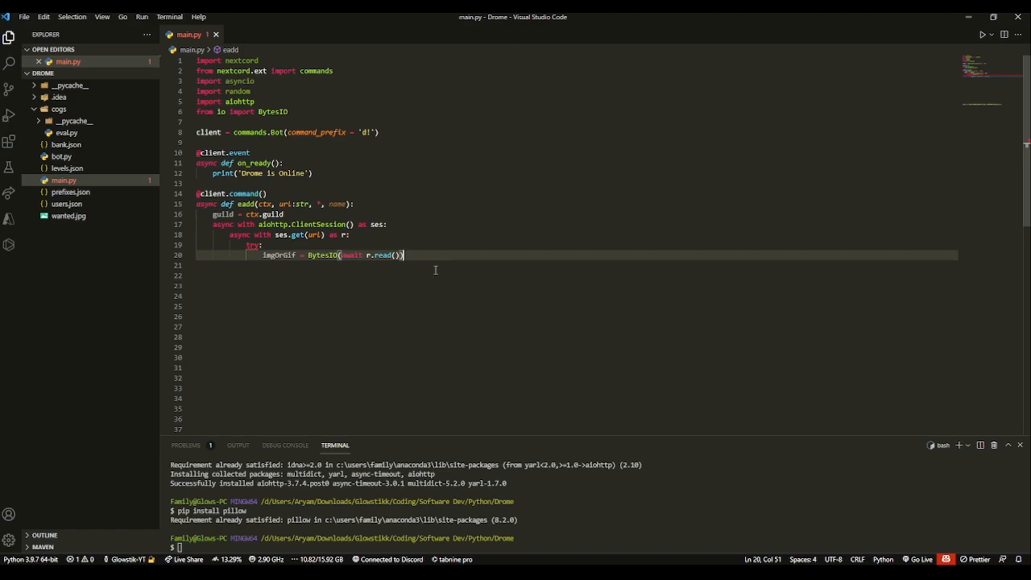
# Store bValue = imgOrGif.getvalue() and add if r.status in range(200, 299):
pyautogui.write('bValue = imgOrGif.getvalue(')
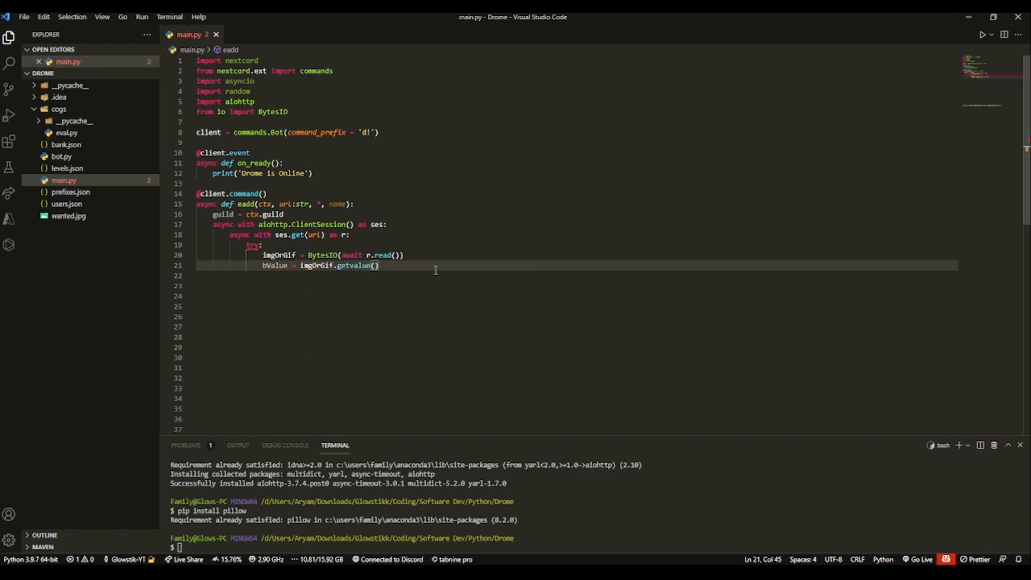
pyautogui.press('Enter')
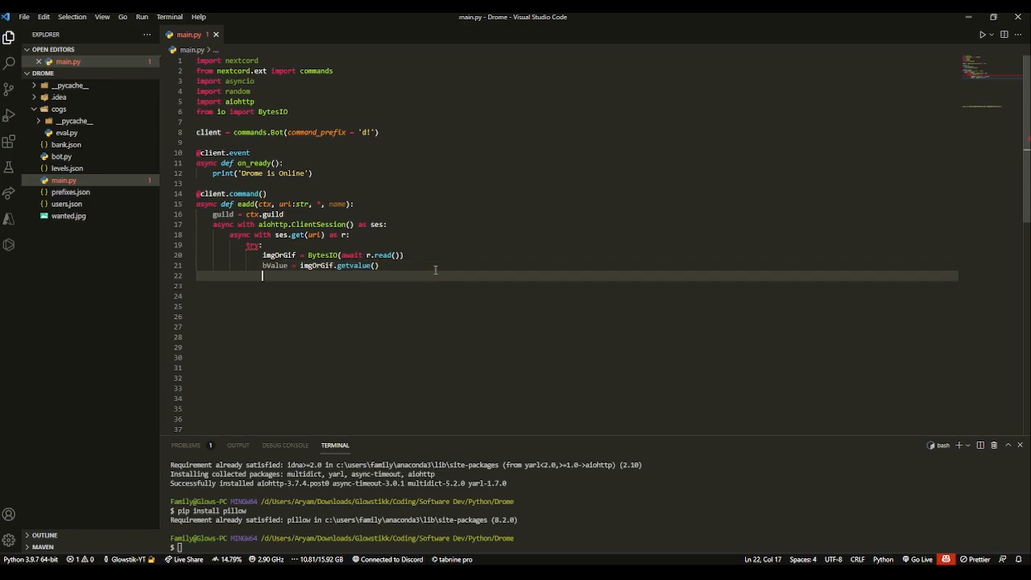
pyautogui.write('if r.state')
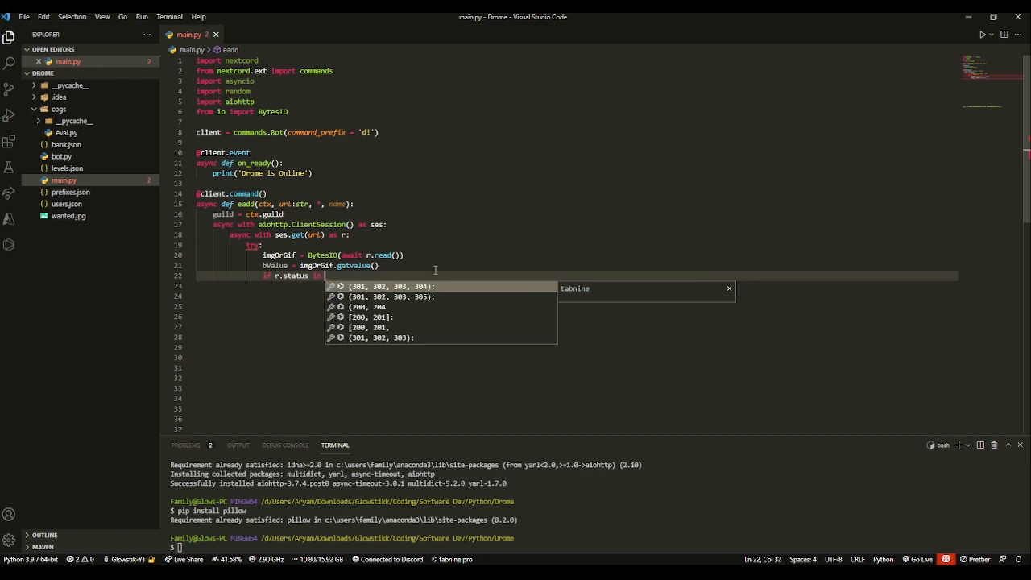
pyautogui.write('range(')
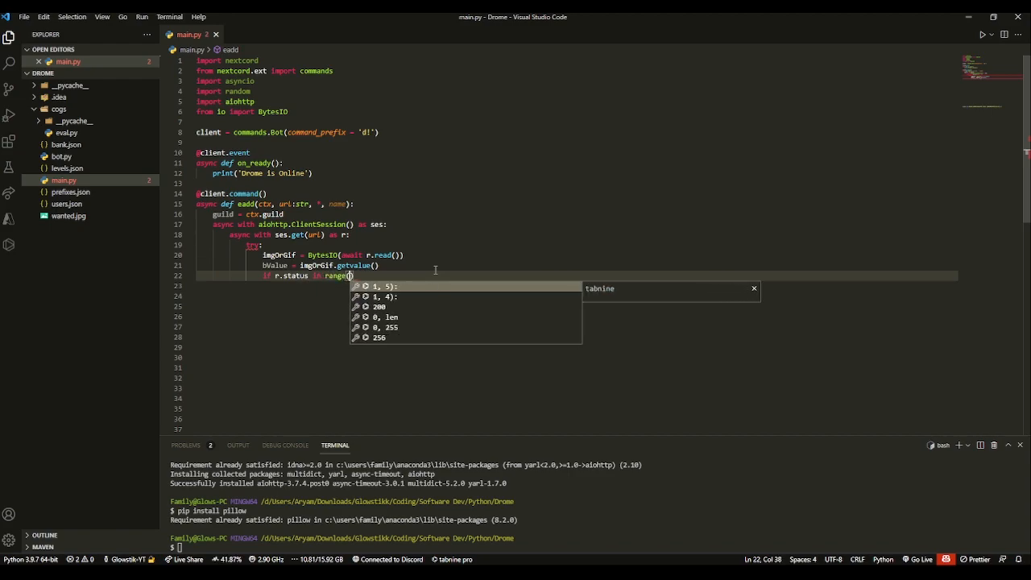
pyautogui.write('r')
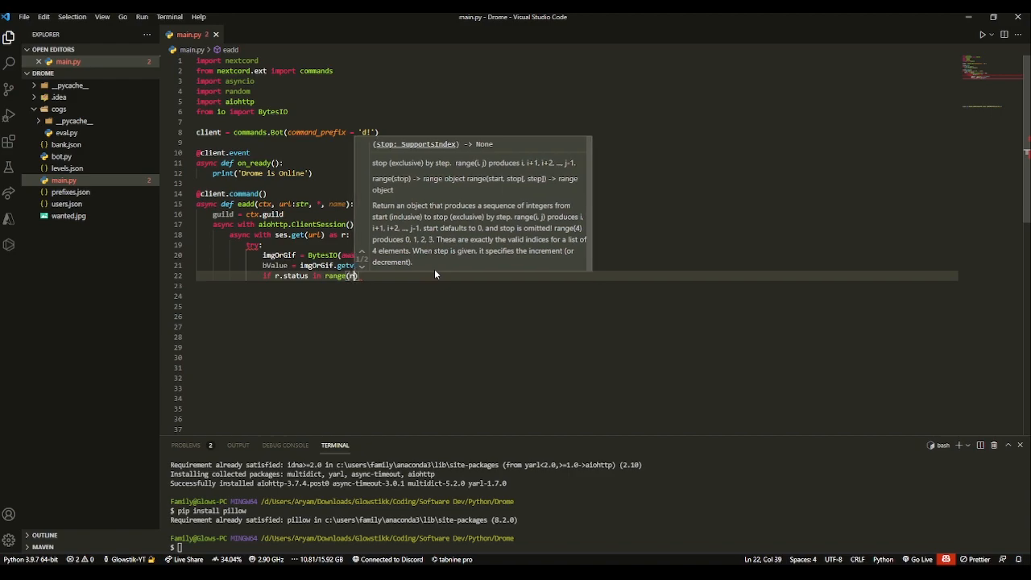
pyautogui.write('200, 299')
pyautogui.click(577, 286)
pyautogui.write('return')
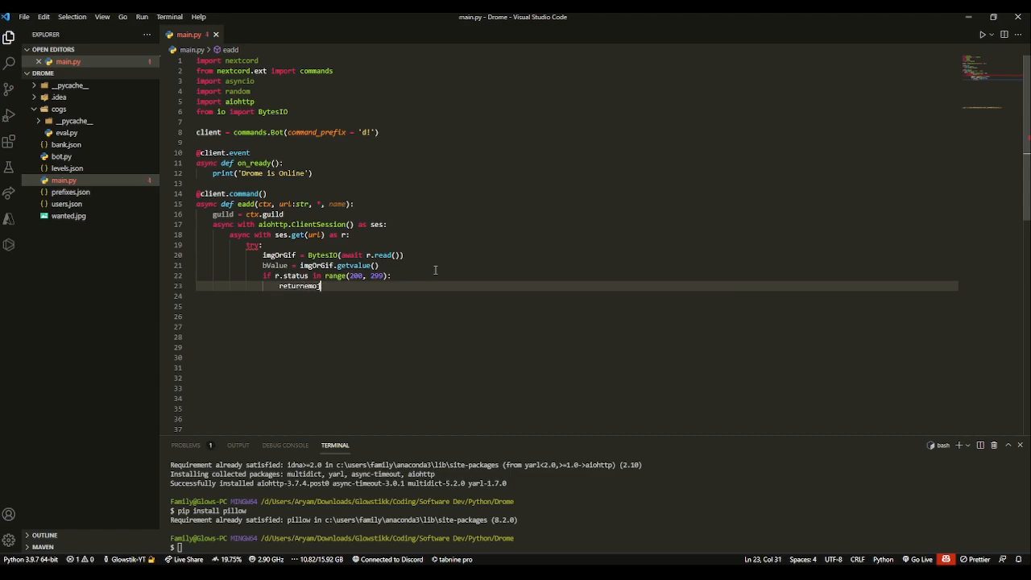
# Add emoji = await guild.create_custom_emoji(image=bValue, name=name)
pyautogui.write('emo')
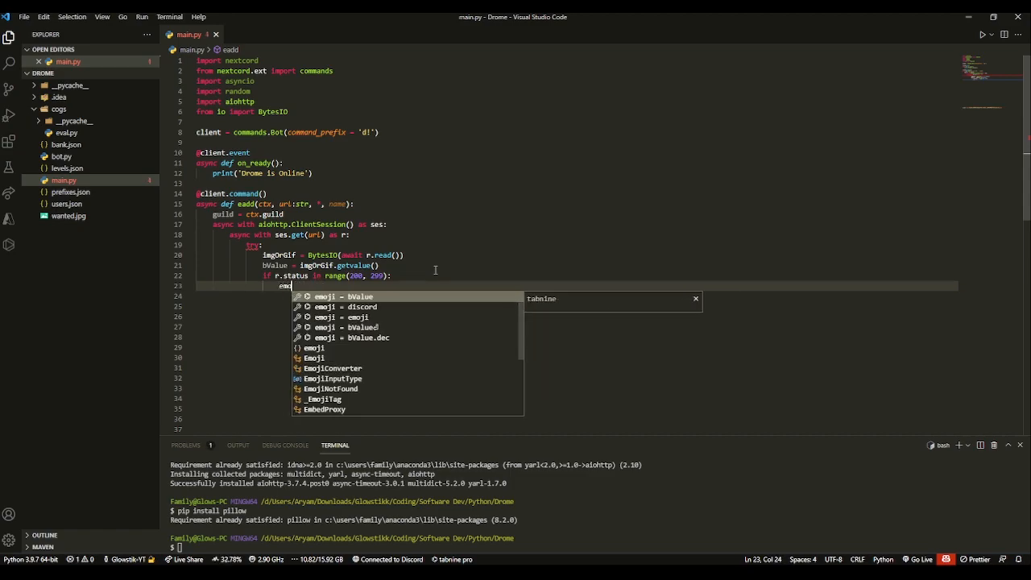
pyautogui.write('= await')
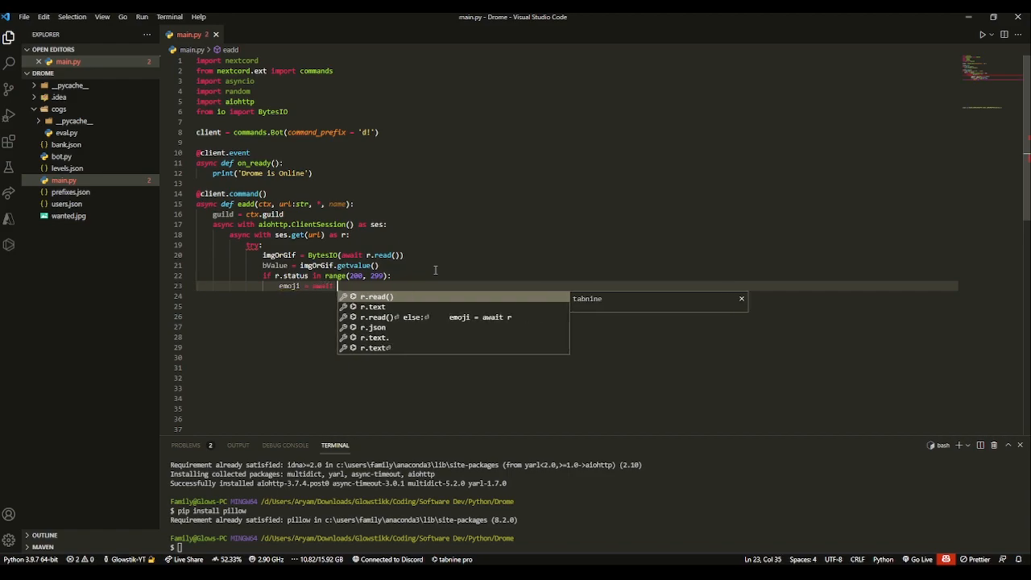
pyautogui.write('guild')
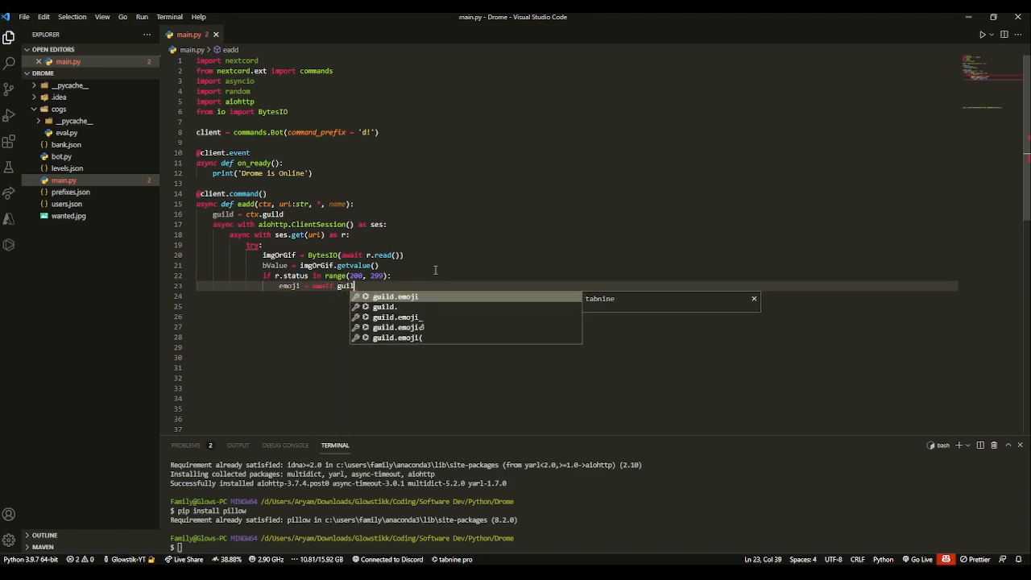
pyautogui.press('Escape')
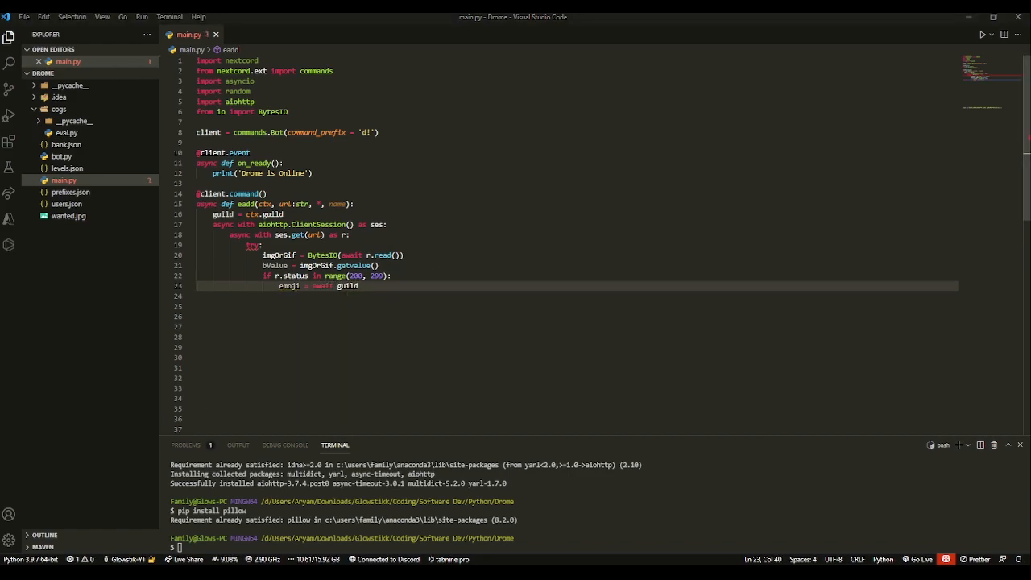
pyautogui.write('.create')
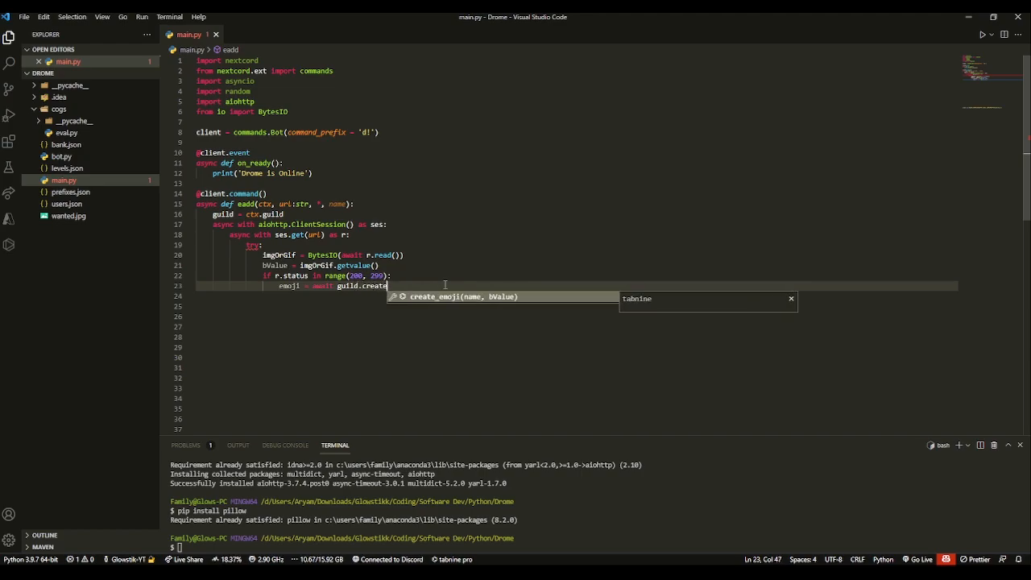
pyautogui.press('Tab')
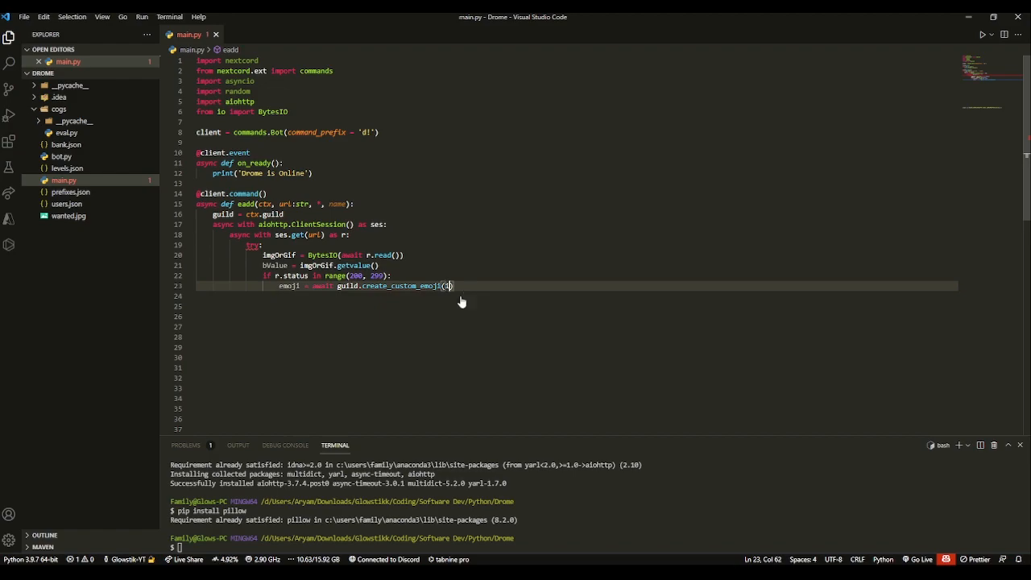
pyautogui.write('image')
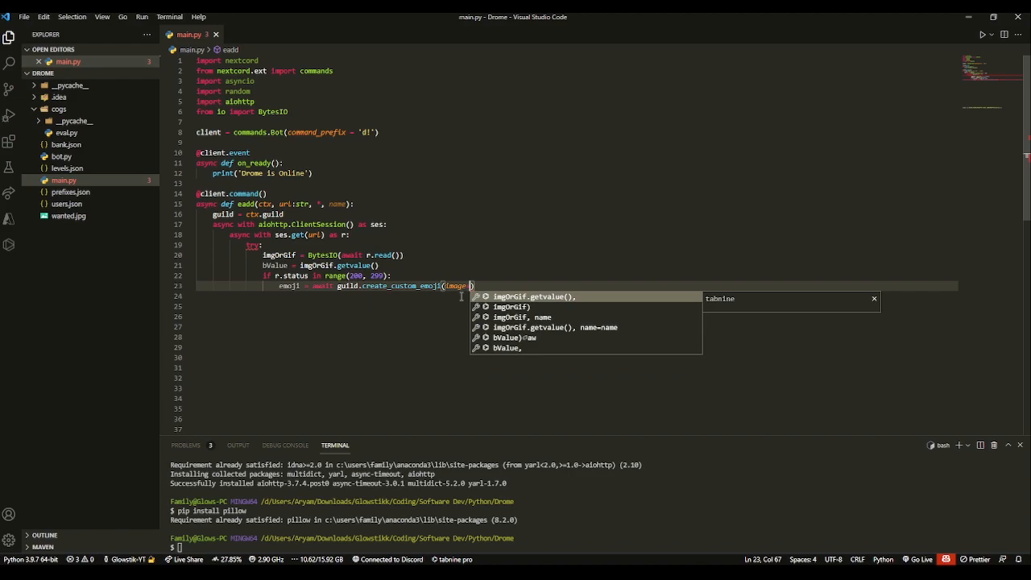
pyautogui.write('bValue,')
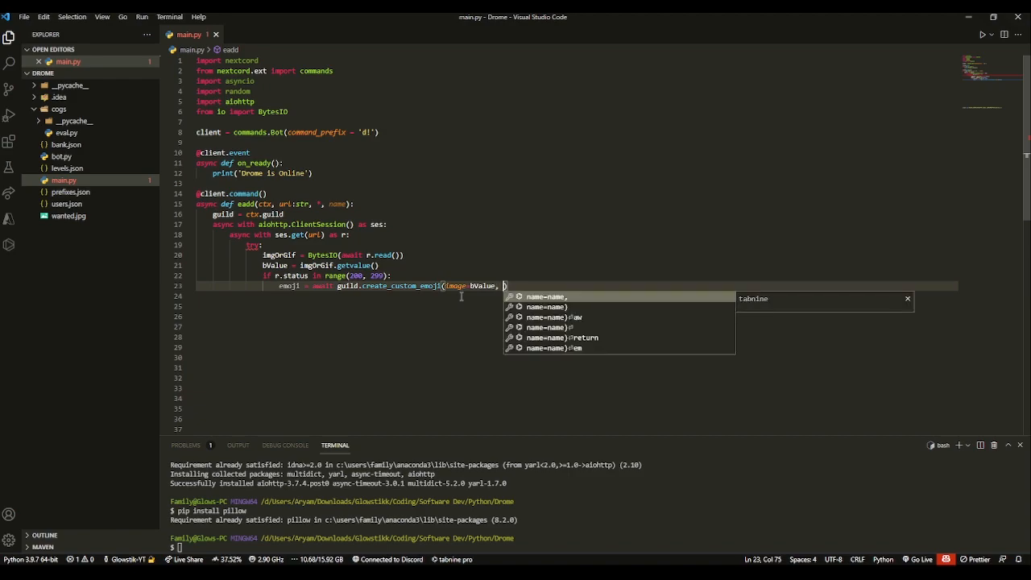
pyautogui.write('name')
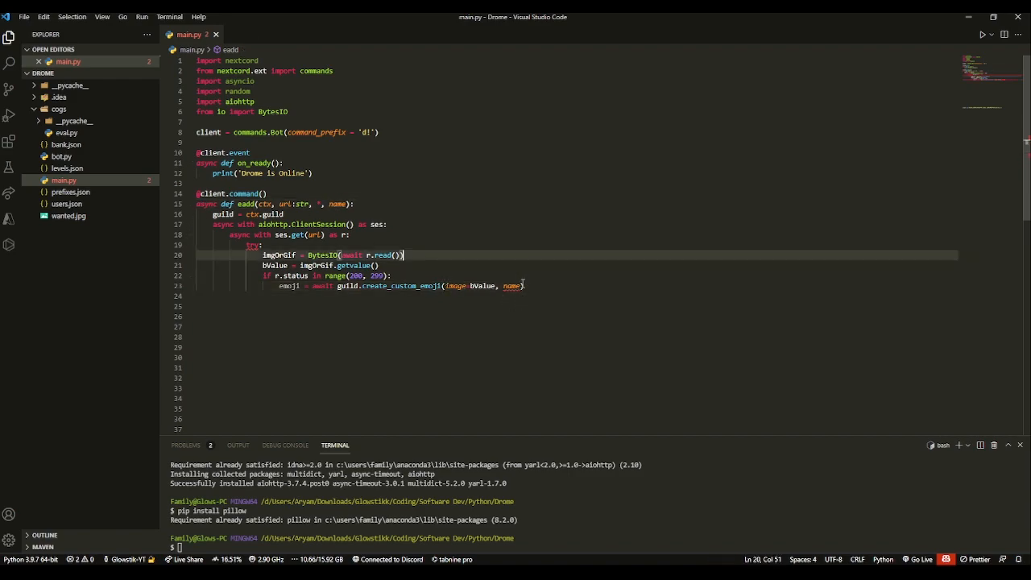
pyautogui.write('name')
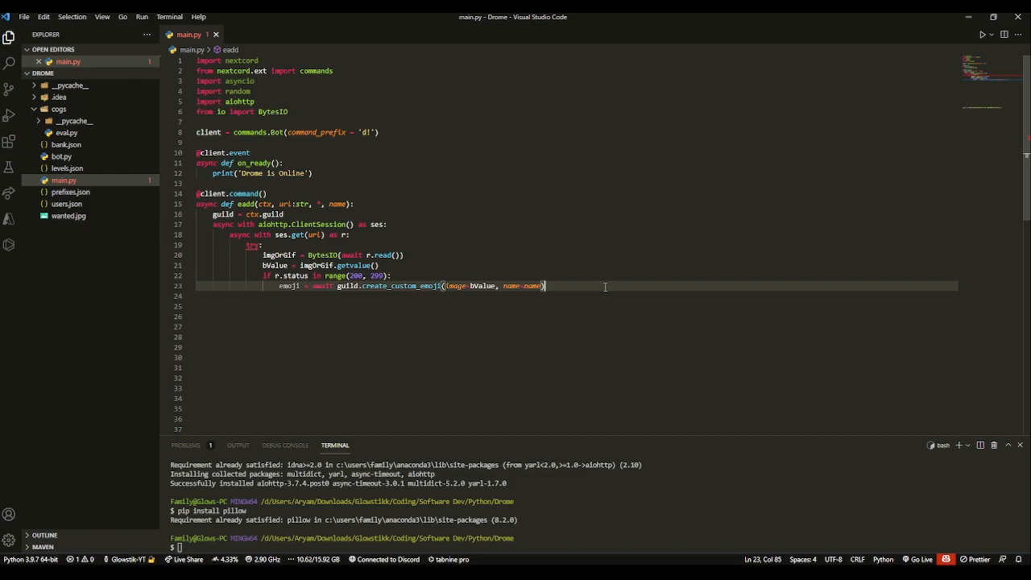
pyautogui.press('Enter')
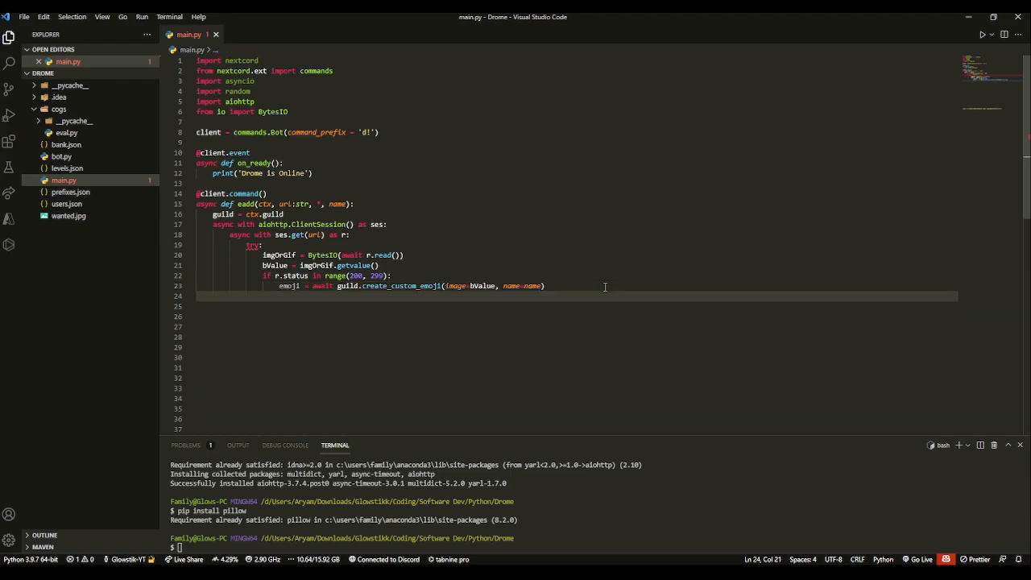
# Add await ctx.send("emoji added!") and begin await ses.close on the next line
pyautogui.write('await')
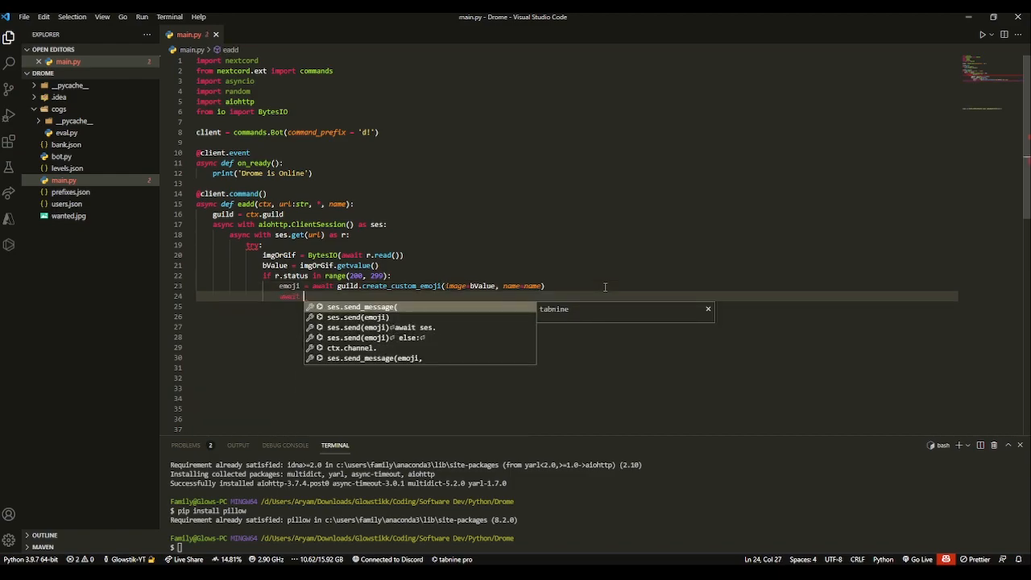
pyautogui.write("ctx.send('")
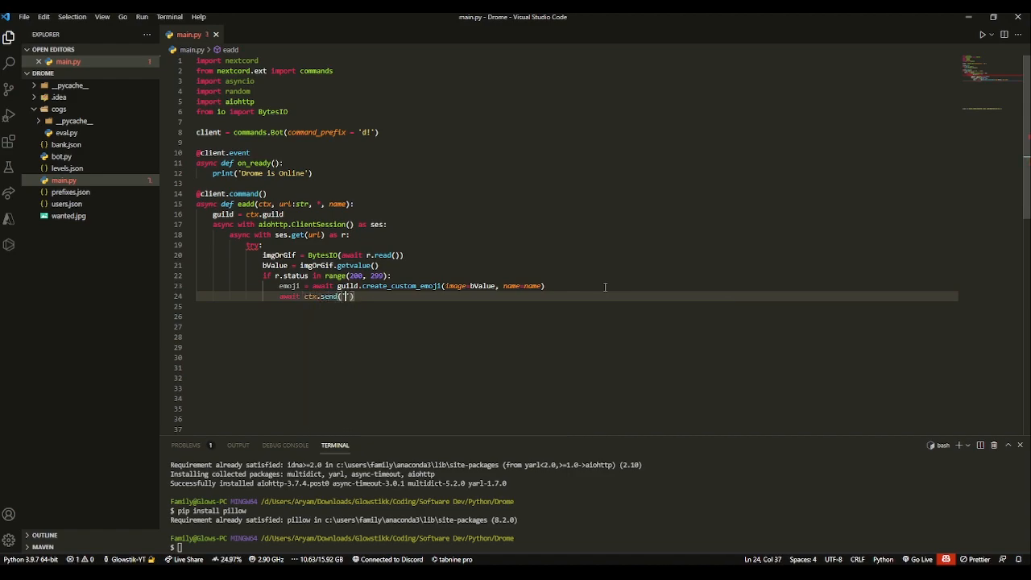
pyautogui.write('emji')
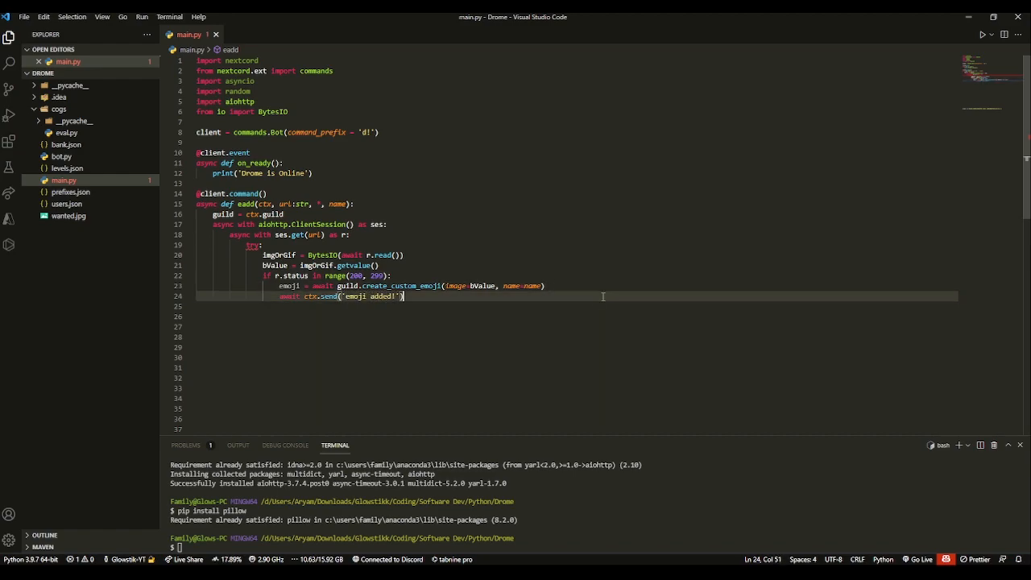
pyautogui.press('Enter')
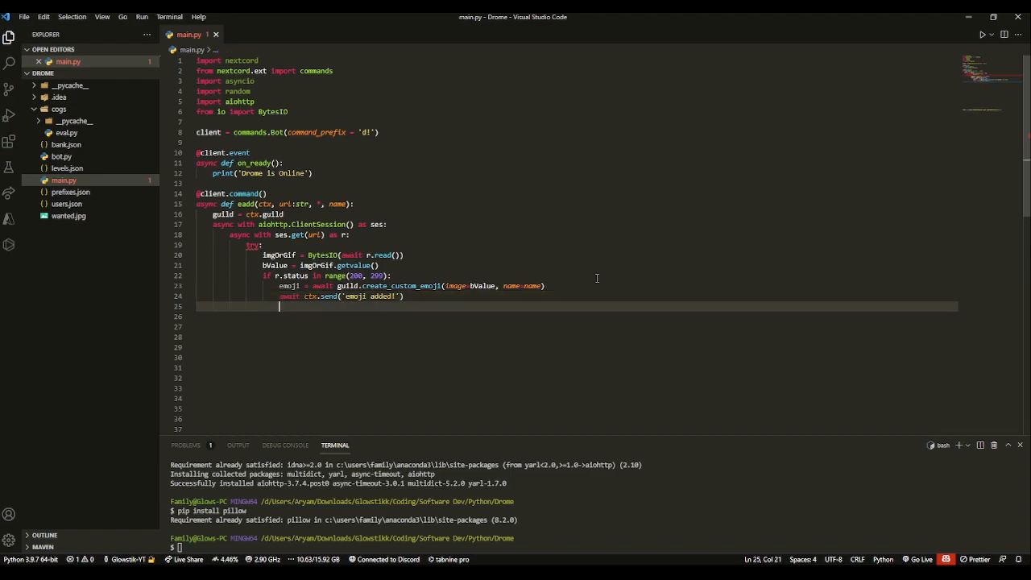
pyautogui.write('await ses.close')
pyautogui.click(577, 327)
pyautogui.write('await ctx.send')
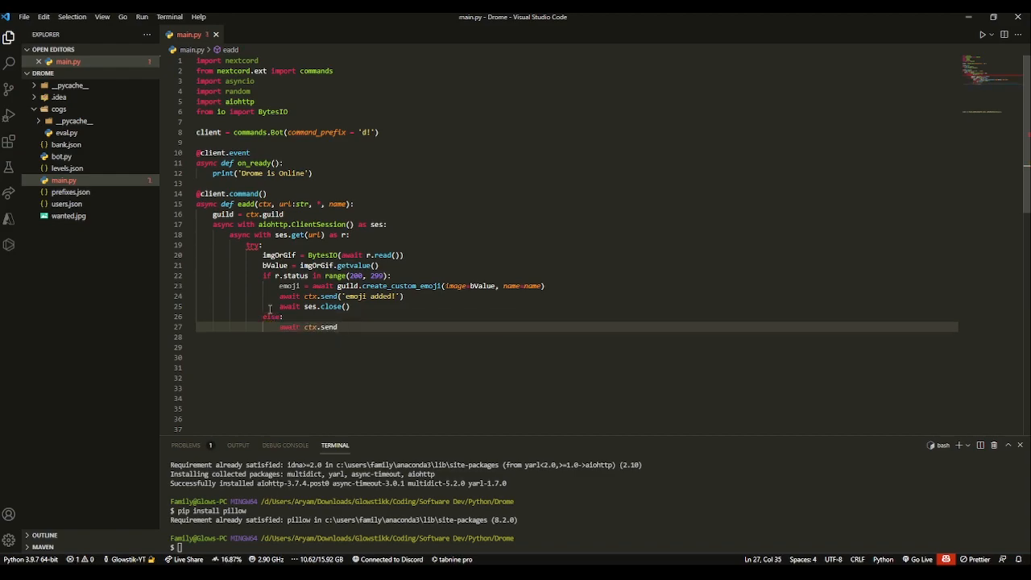
# Complete await ses.close() and add else sending f"this did not work ._. | {r.status}"
pyautogui.write('()')
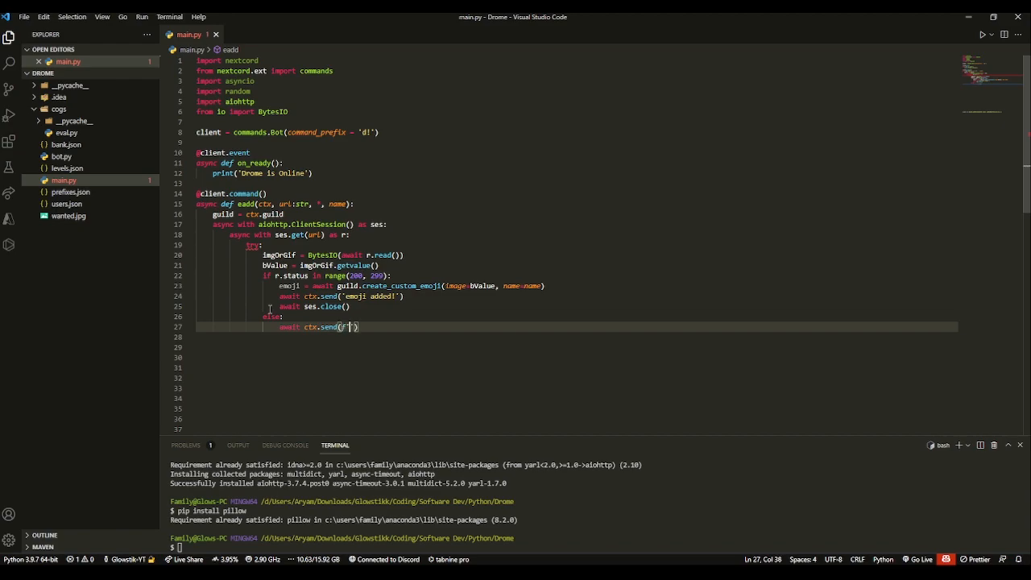
pyautogui.write('this did not work ._. |')
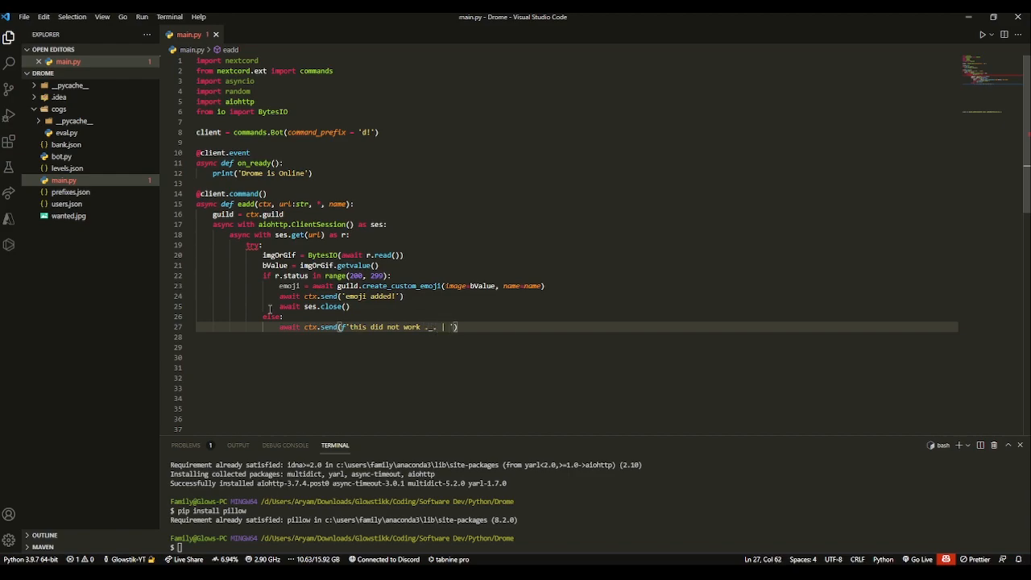
pyautogui.write('r.}')
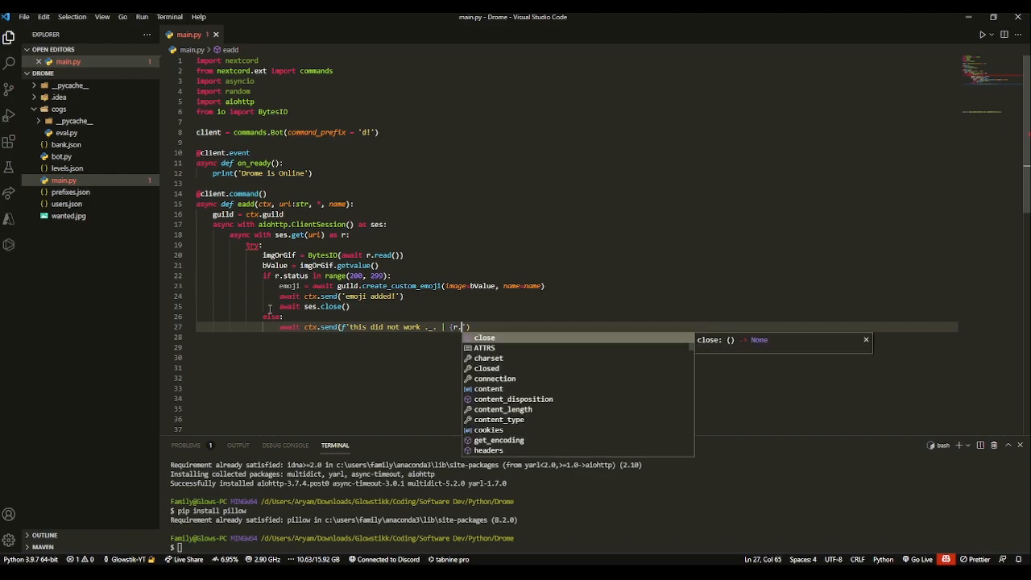
pyautogui.write('status')
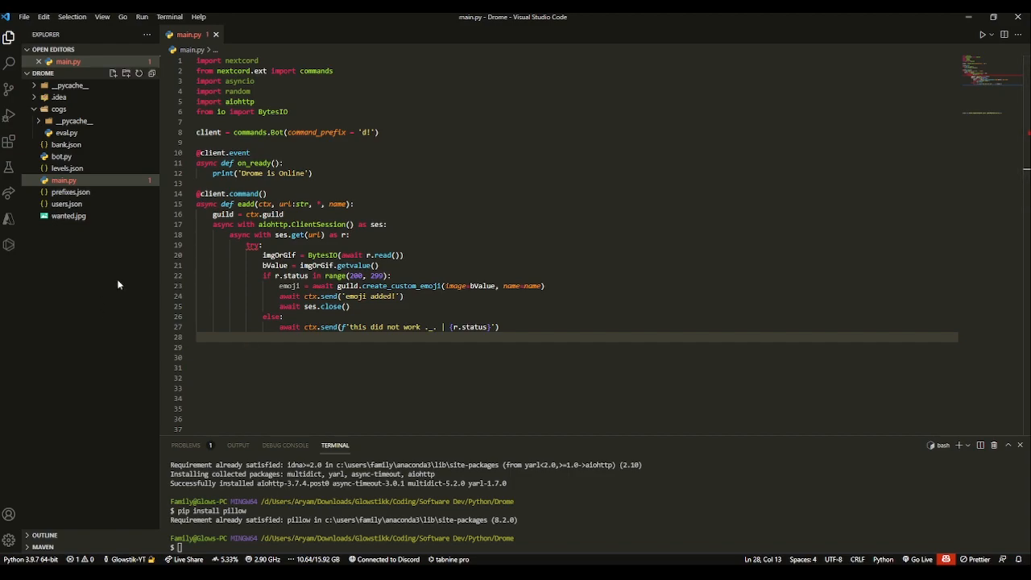
# Add except nextcord.HTTPException: with await ctx.send('the file is too thicc')
pyautogui.write('except')
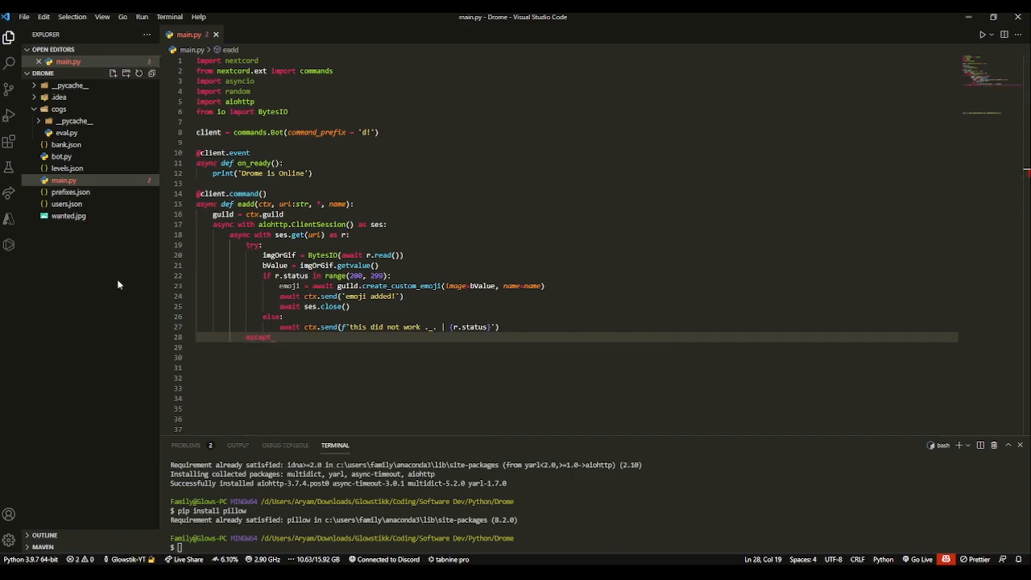
pyautogui.write('nextcord')
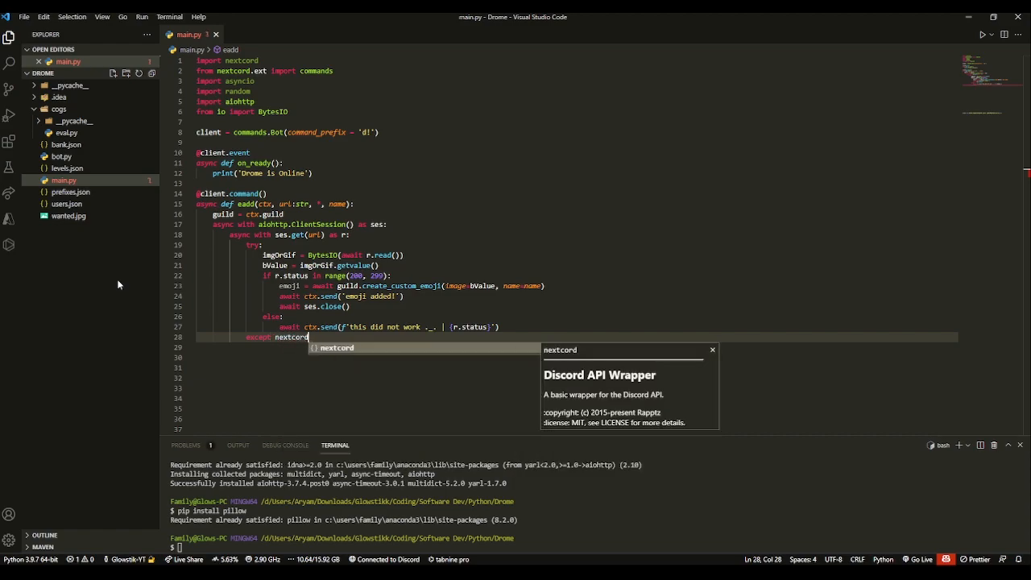
pyautogui.write('.HTTPException:')
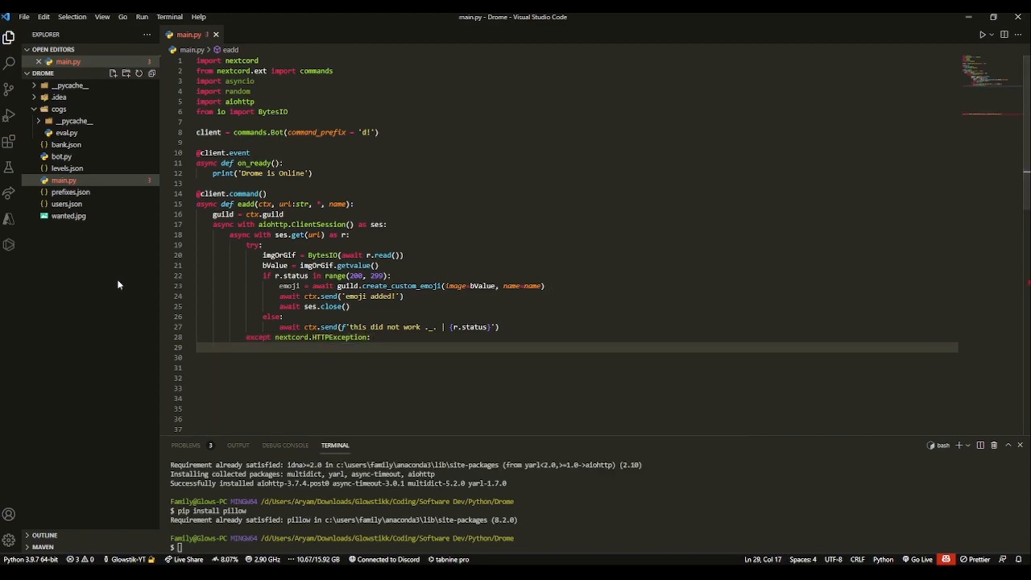
pyautogui.write("await ctx.send('the file is too thicc")
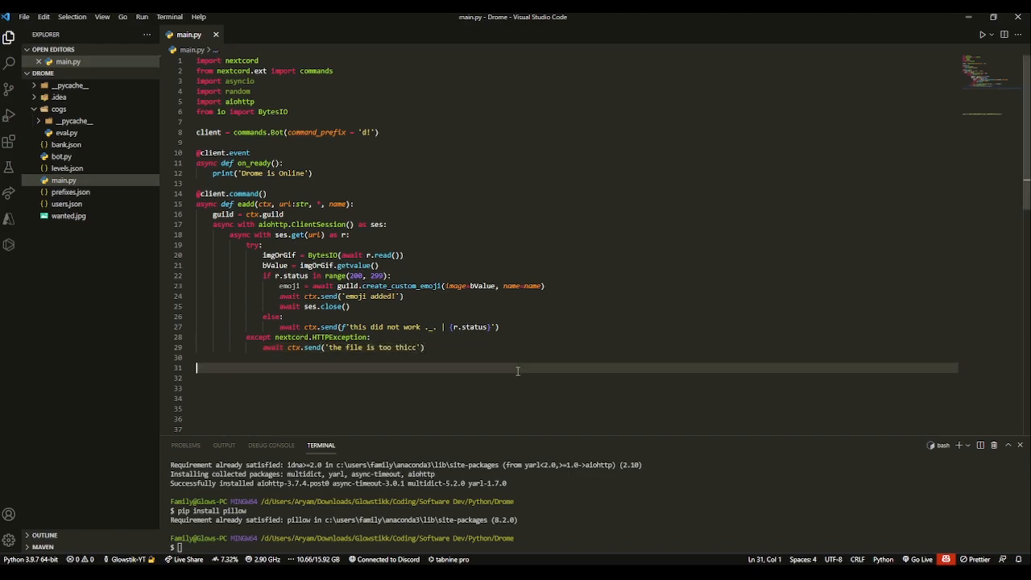
pyautogui.moveTo(486, 357)
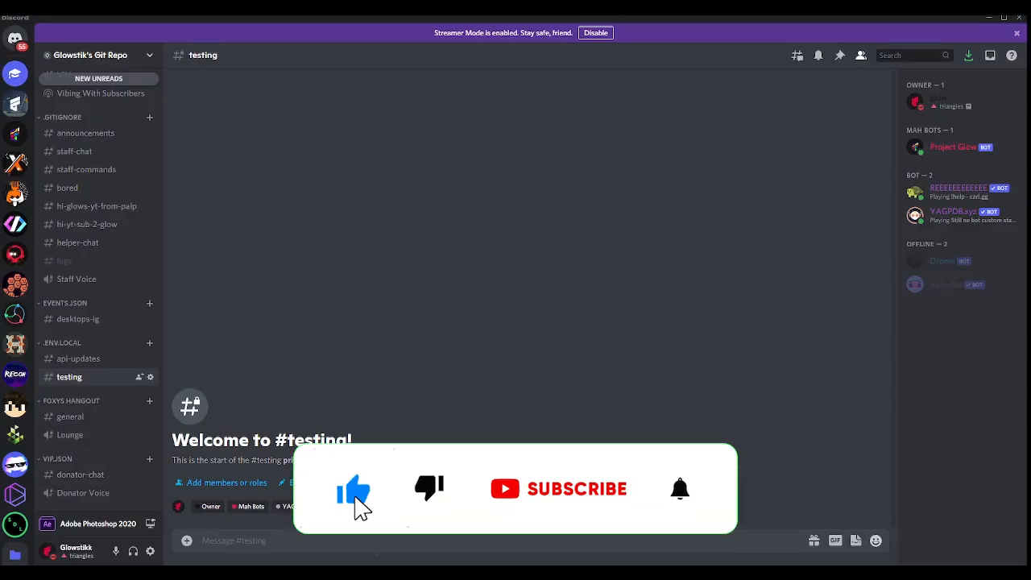
# Send d!help in #testing to list Drome's commands, then start typing d!eadd
pyautogui.click(558, 489)
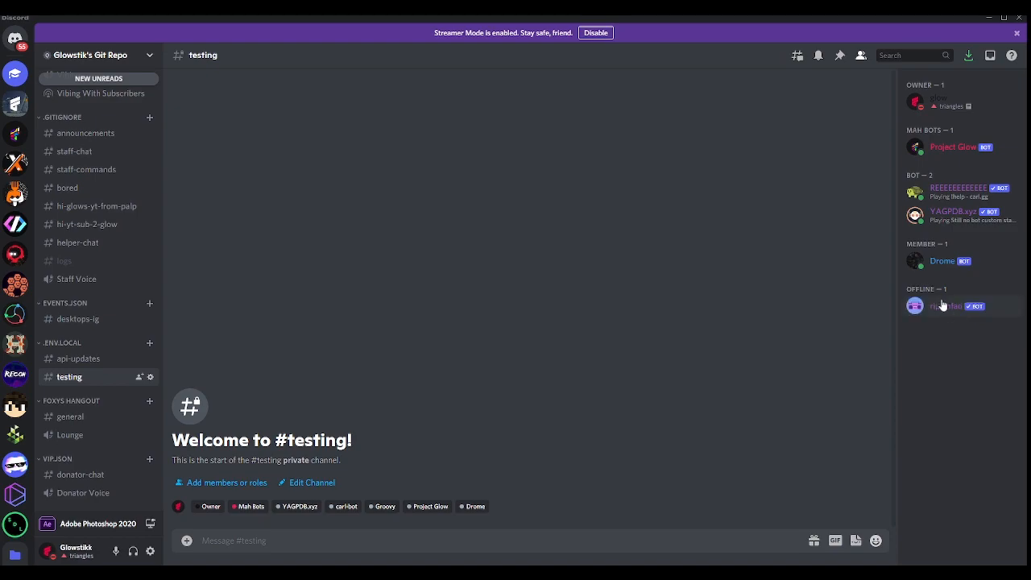
pyautogui.moveTo(635, 447)
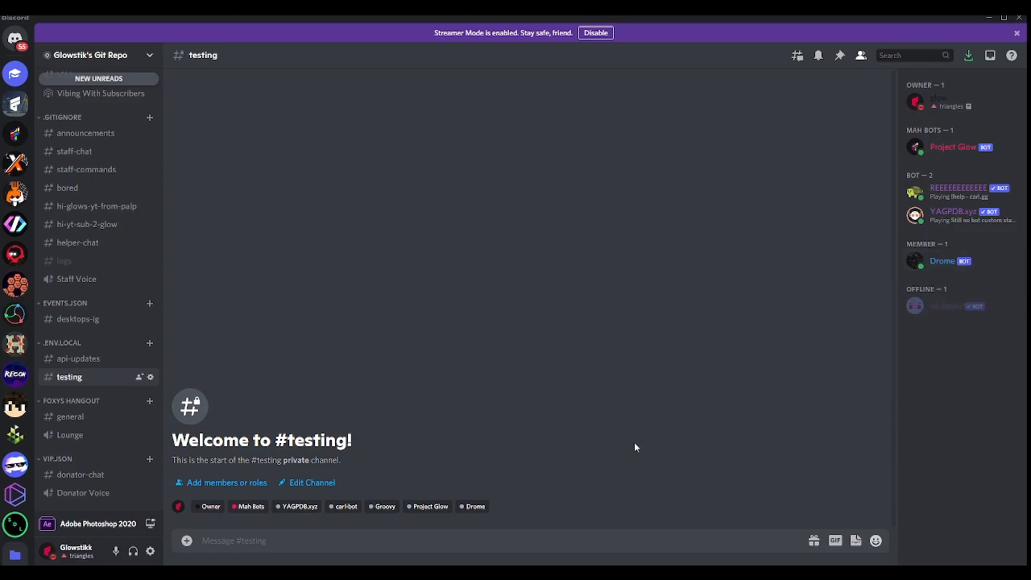
pyautogui.write('d')
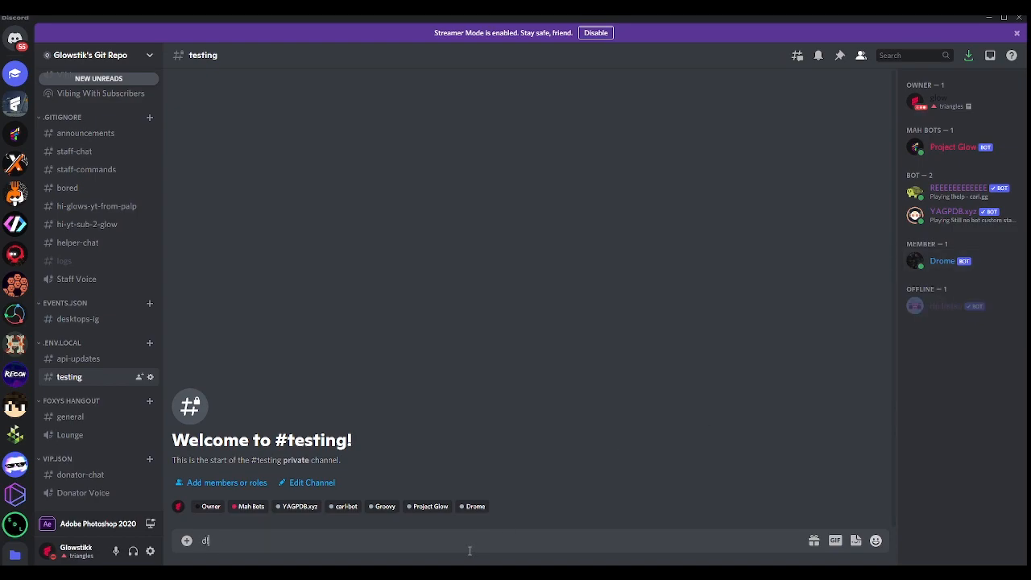
pyautogui.press('Enter')
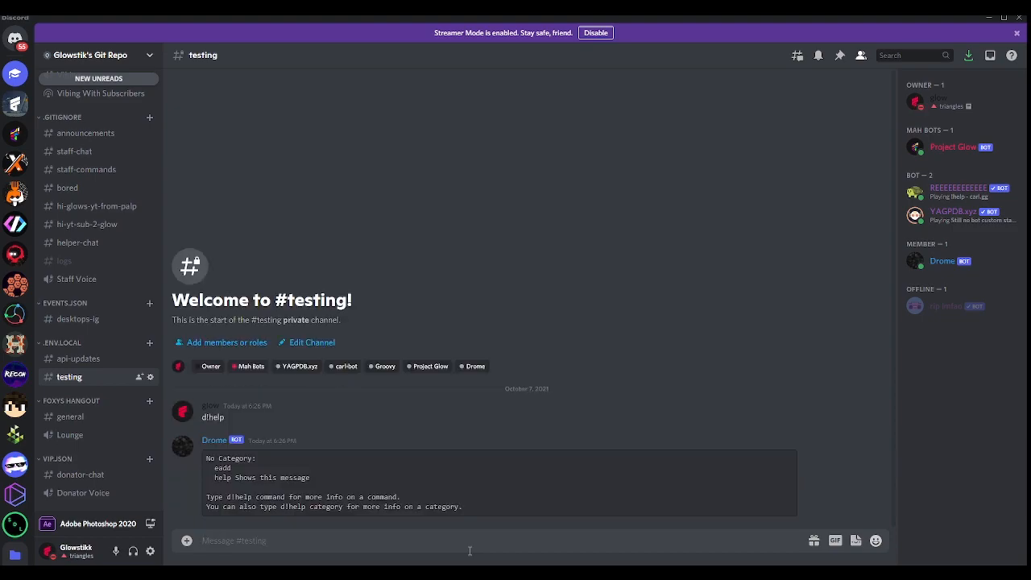
pyautogui.write('d!')
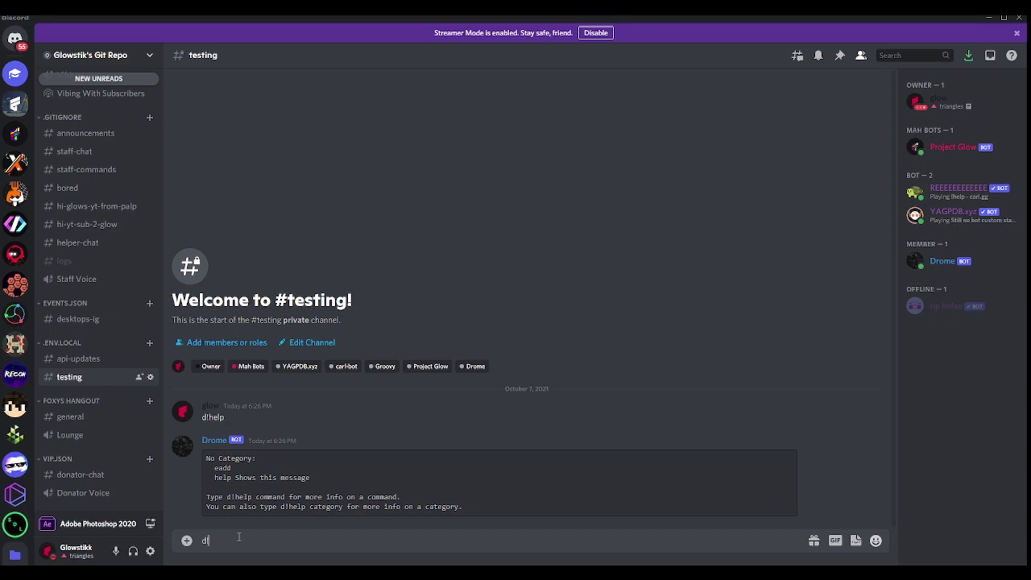
pyautogui.write('ead')
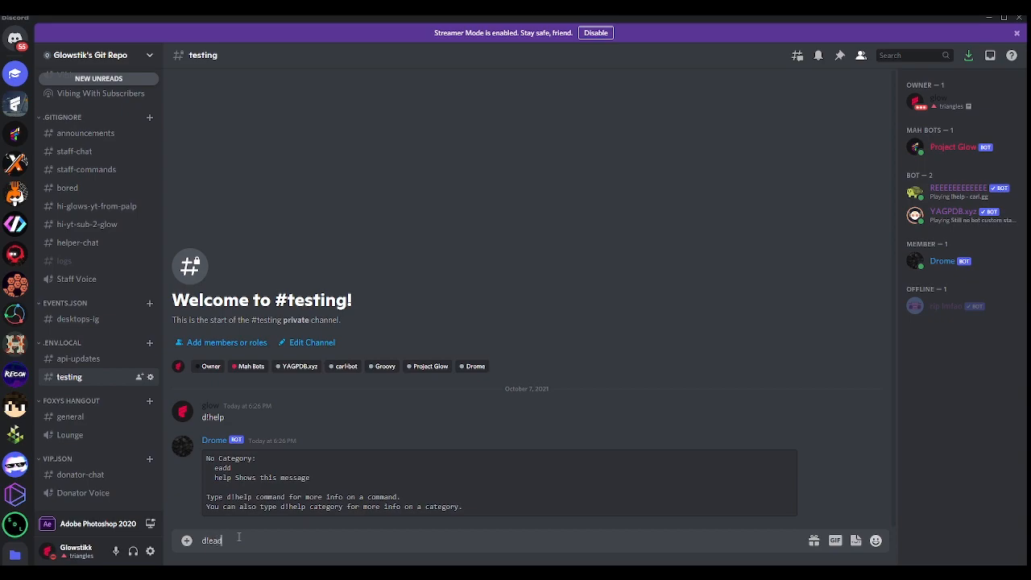
pyautogui.write('d')
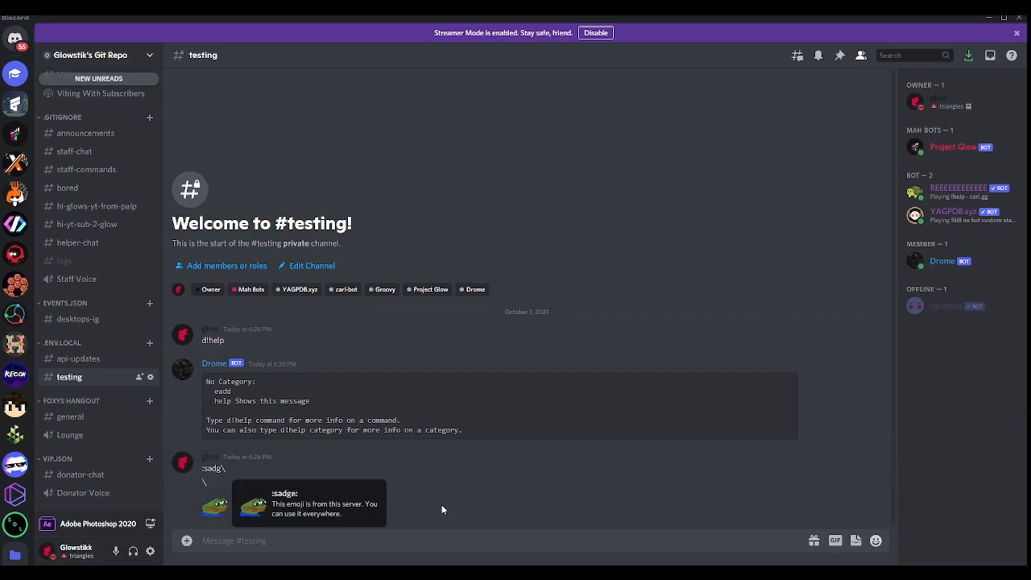
pyautogui.moveTo(216, 510)
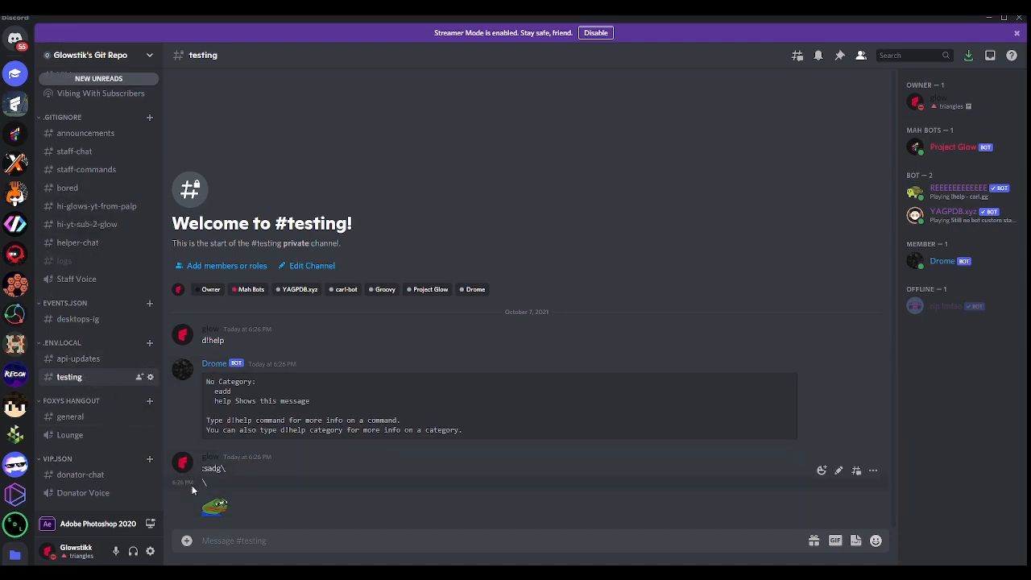
pyautogui.moveTo(256, 495)
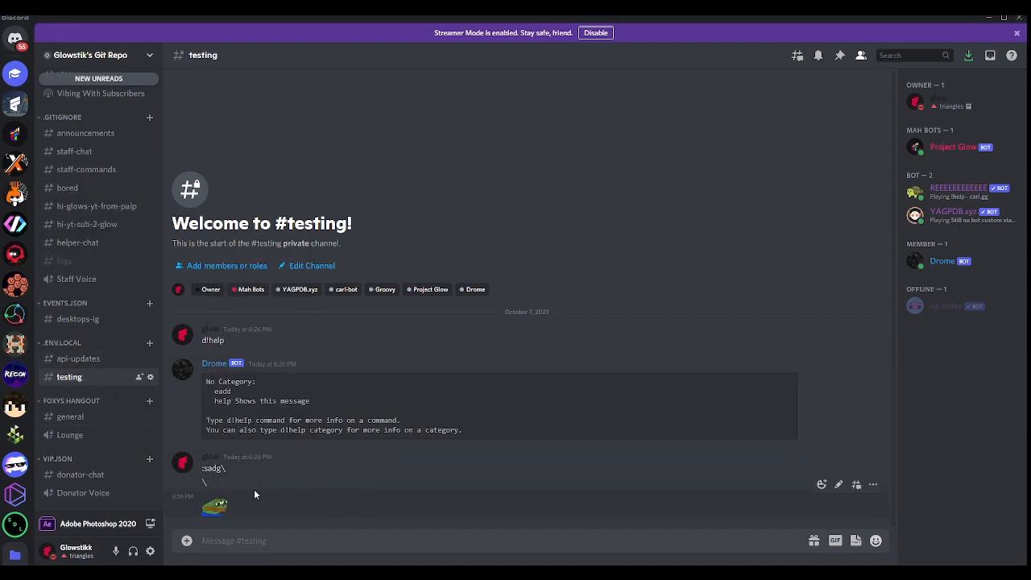
# Copy the link of the posted :sadge: emoji image
pyautogui.rightClick(215, 506)
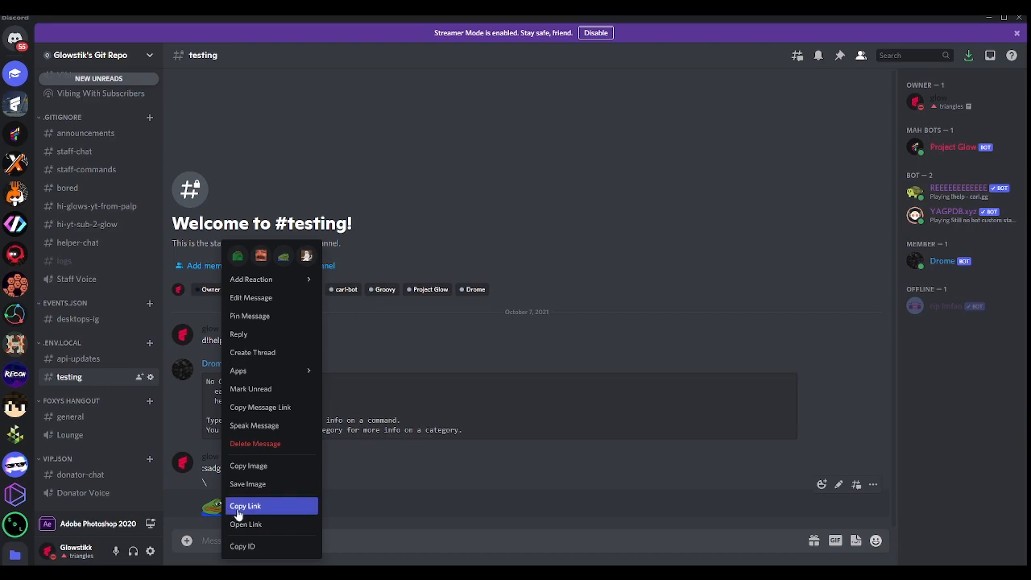
pyautogui.click(246, 506)
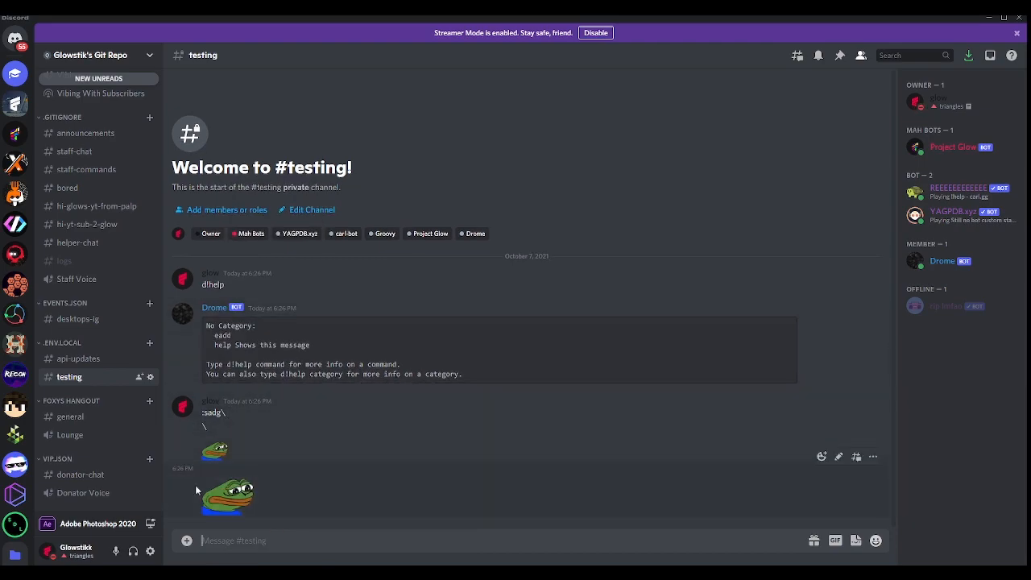
pyautogui.moveTo(264, 519)
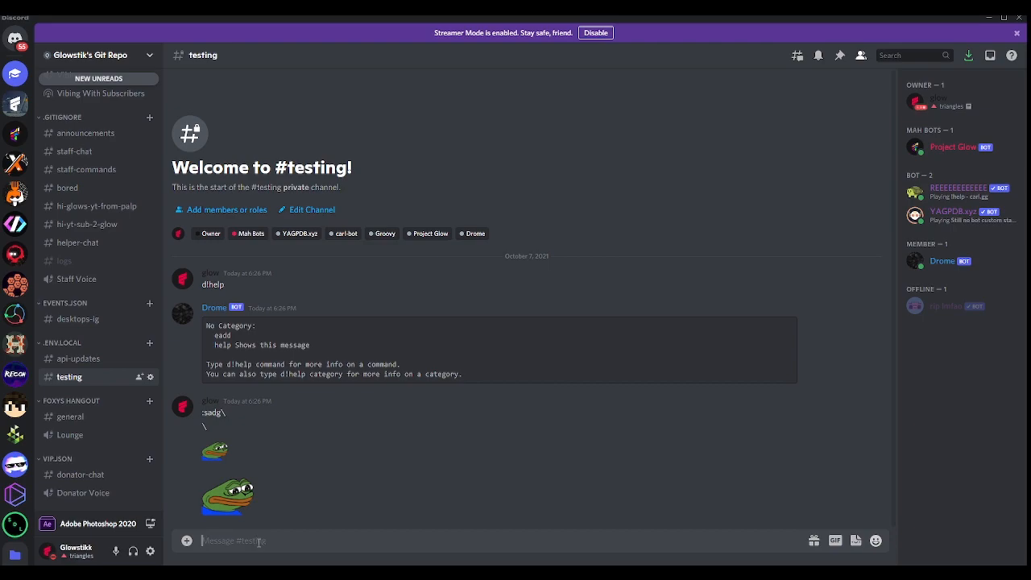
# Send d!eadd with the sadge image link and the name sadgetutorial, getting 'emoji added!'
pyautogui.write('d!')
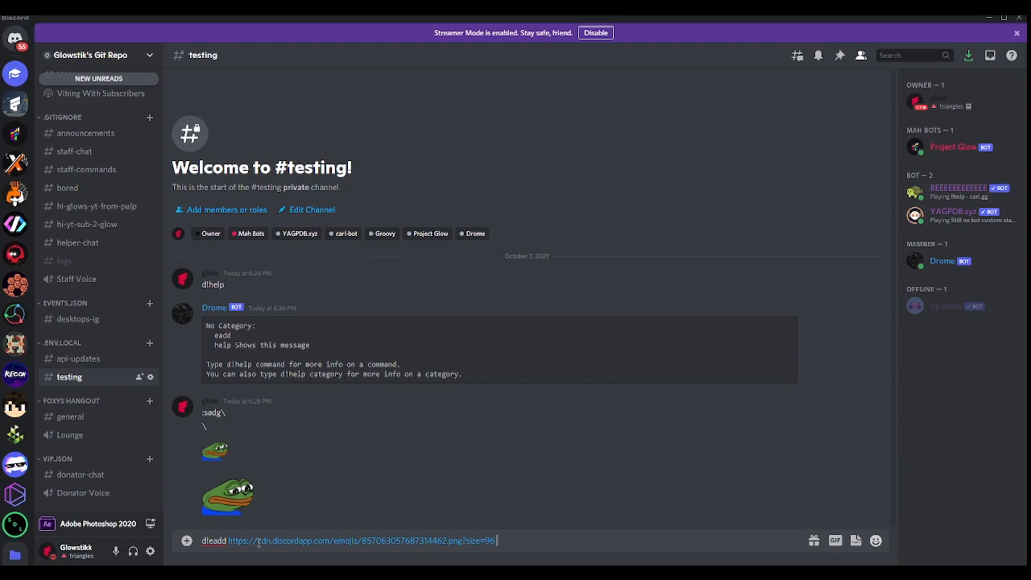
pyautogui.write('sadge')
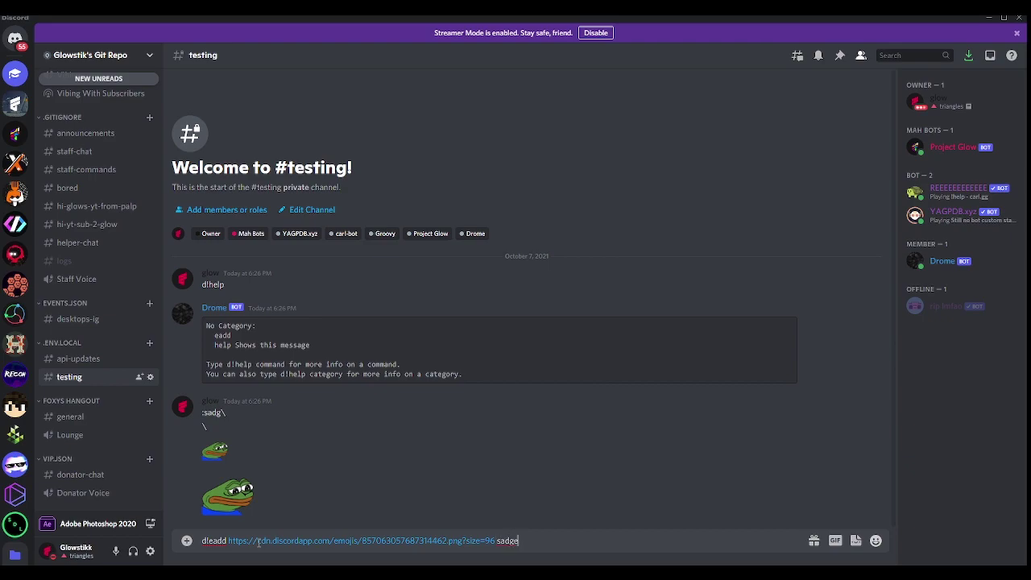
pyautogui.write('etutora')
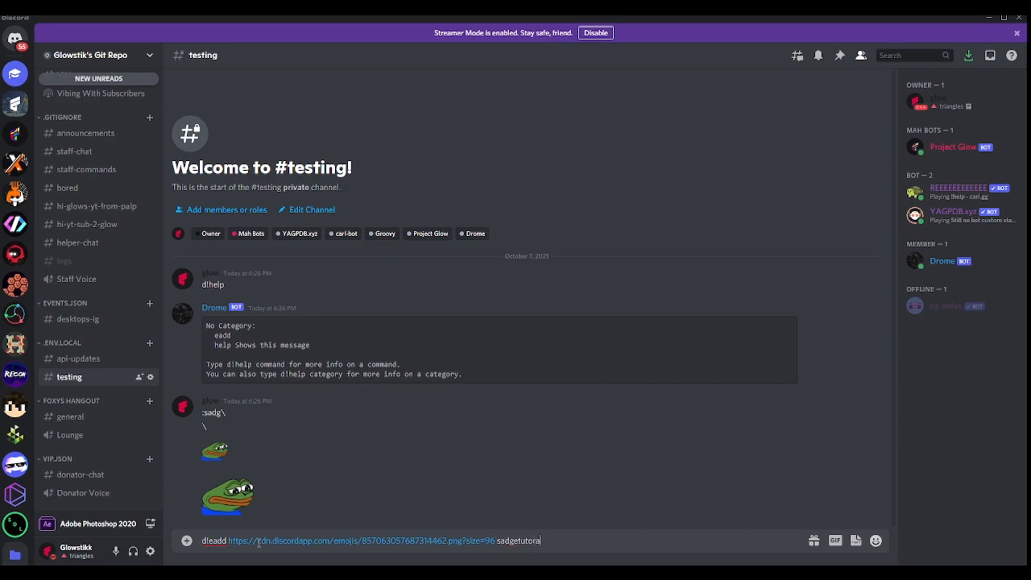
pyautogui.press('Enter')
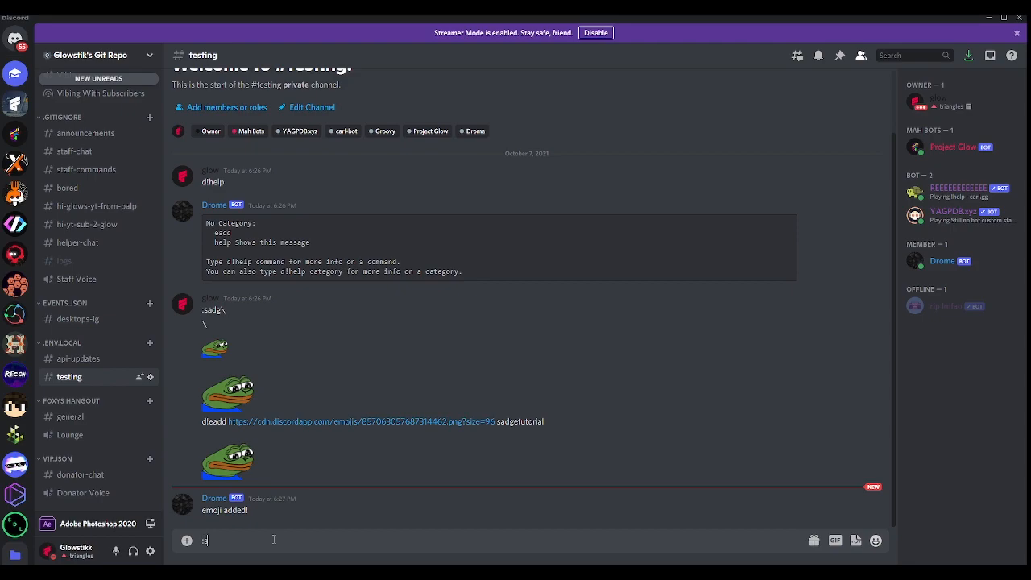
pyautogui.write('sadg')
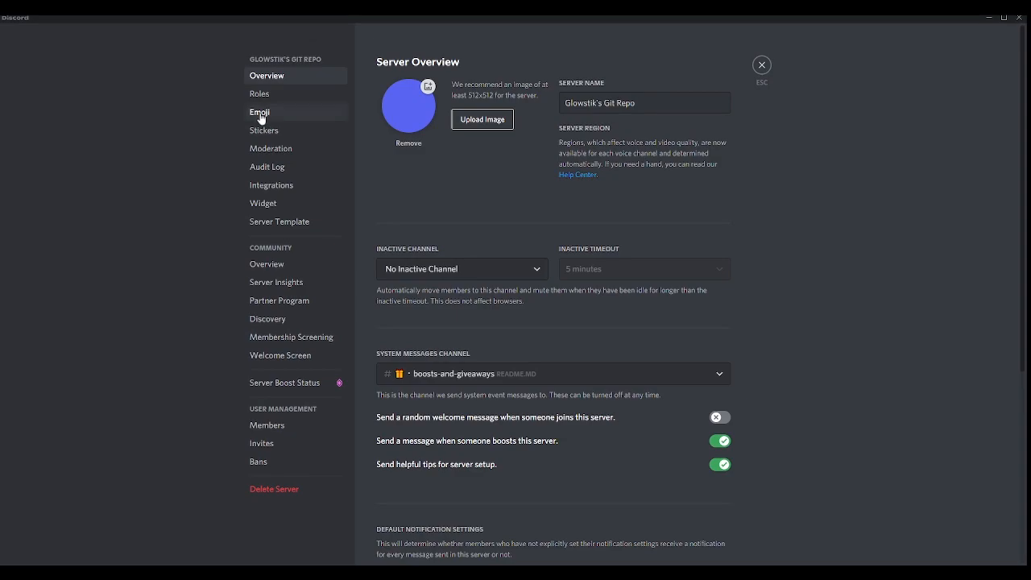
# Find sadgetutorial uploaded by Drome in the server's emoji list and delete it
pyautogui.click(259, 111)
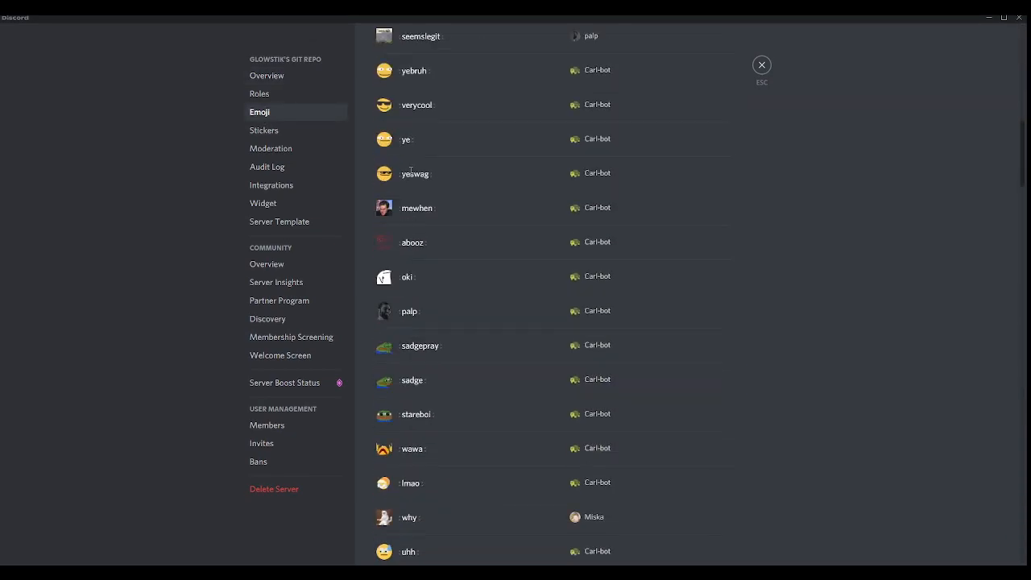
pyautogui.scroll(-3)
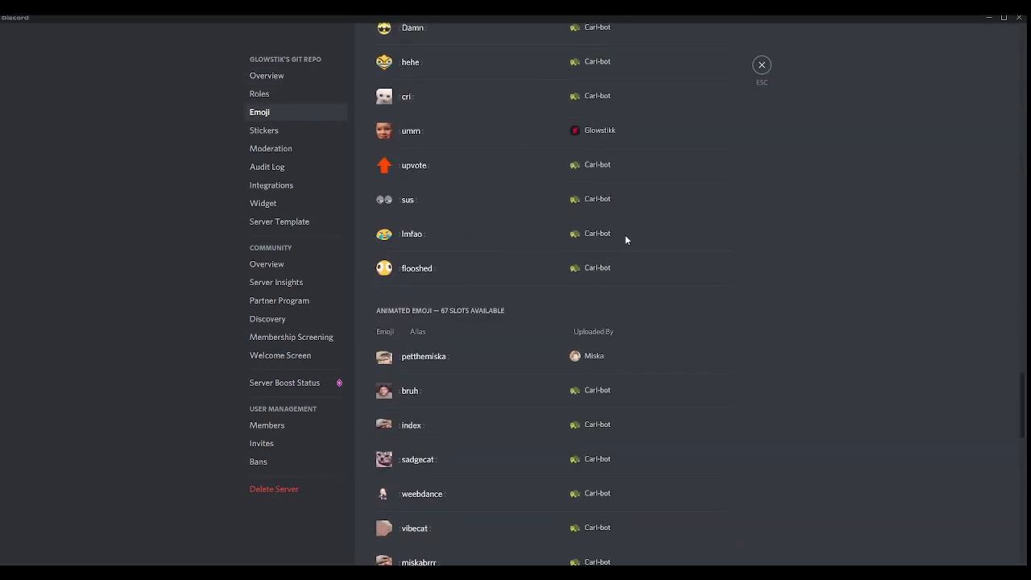
pyautogui.scroll(-3)
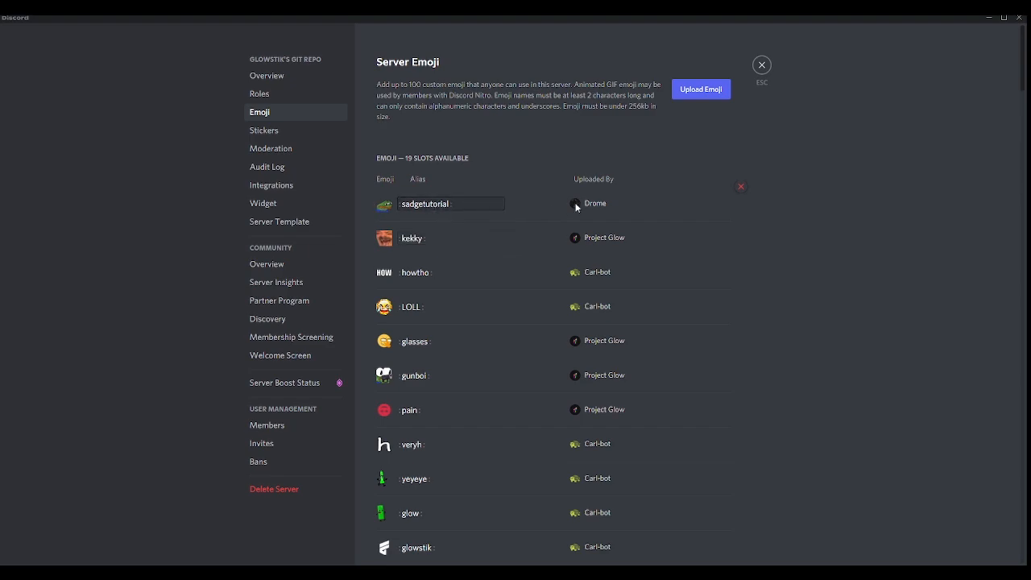
pyautogui.click(742, 186)
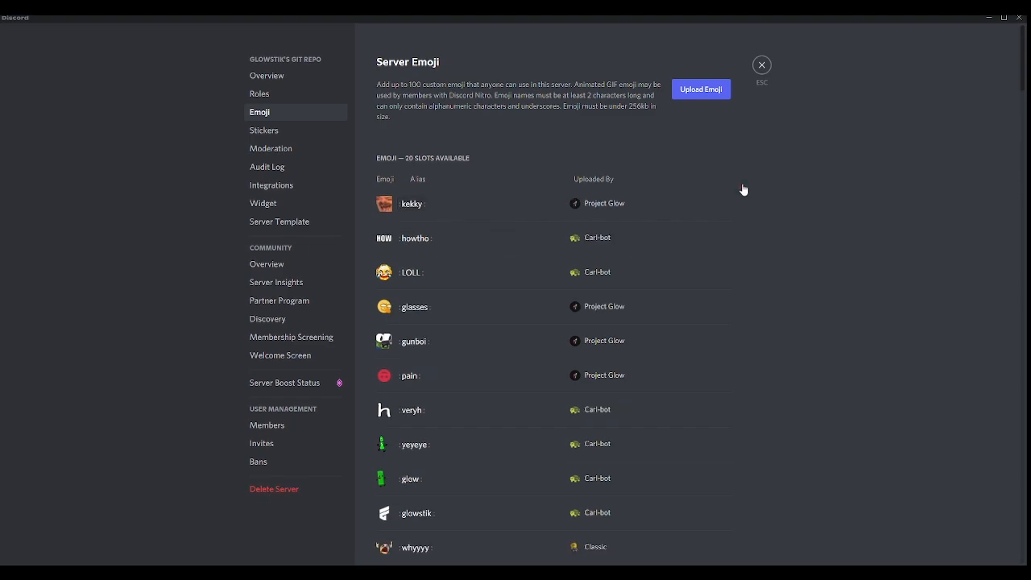
pyautogui.click(761, 64)
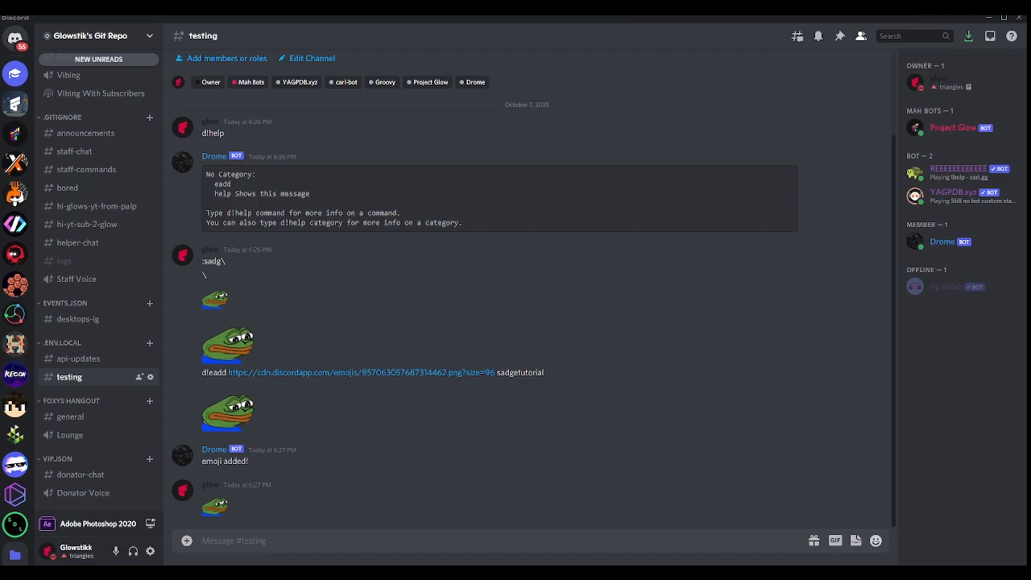
pyautogui.moveTo(77, 242)
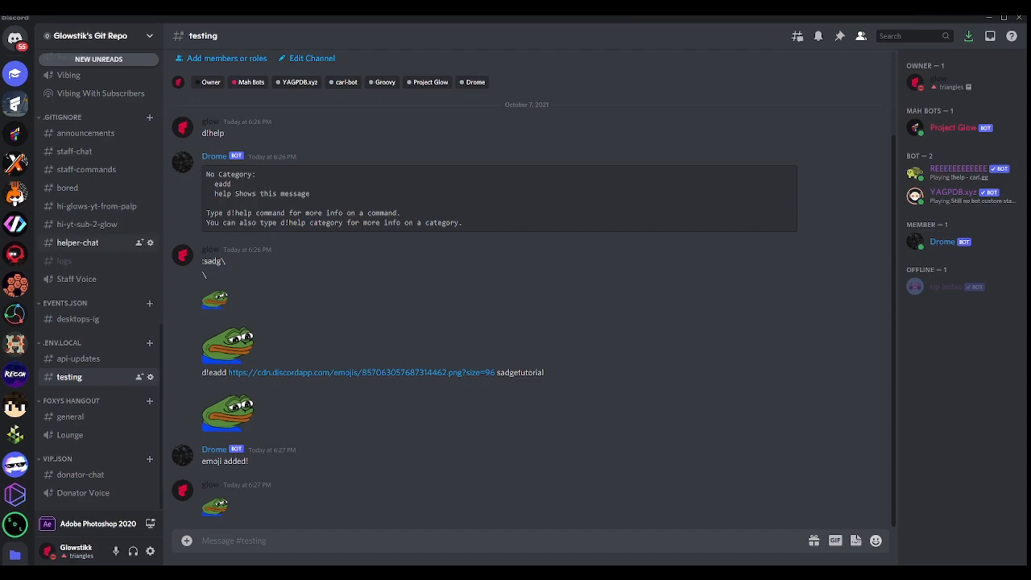
# Scroll the sidebar channel list after returning to #testing from Server Settings
pyautogui.scroll(-3)
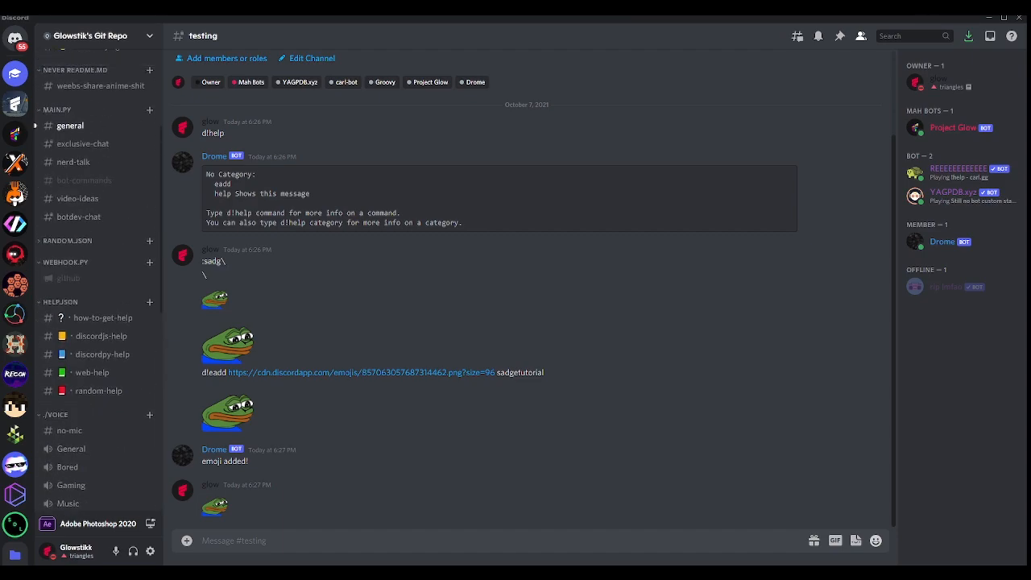